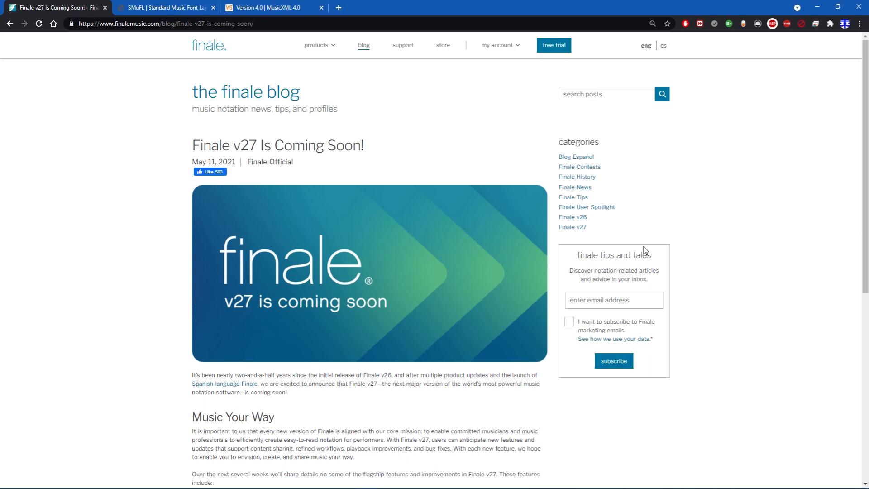
pyautogui.moveTo(532, 185)
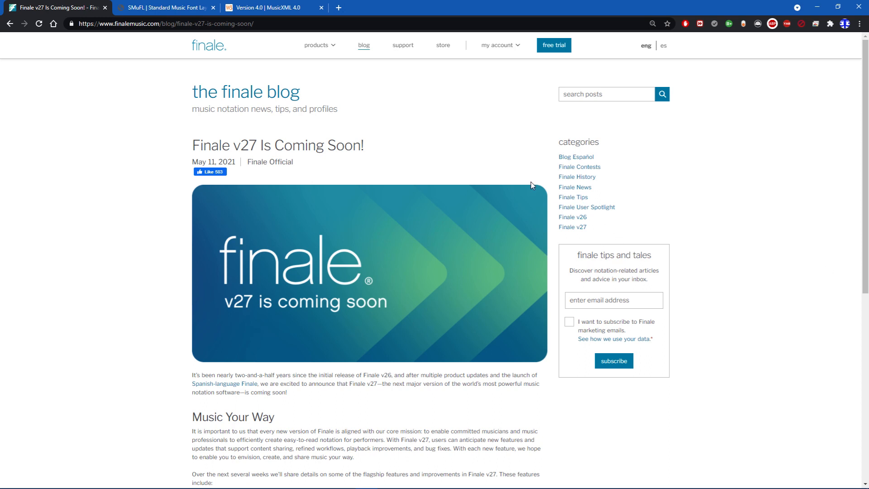
pyautogui.moveTo(187, 149)
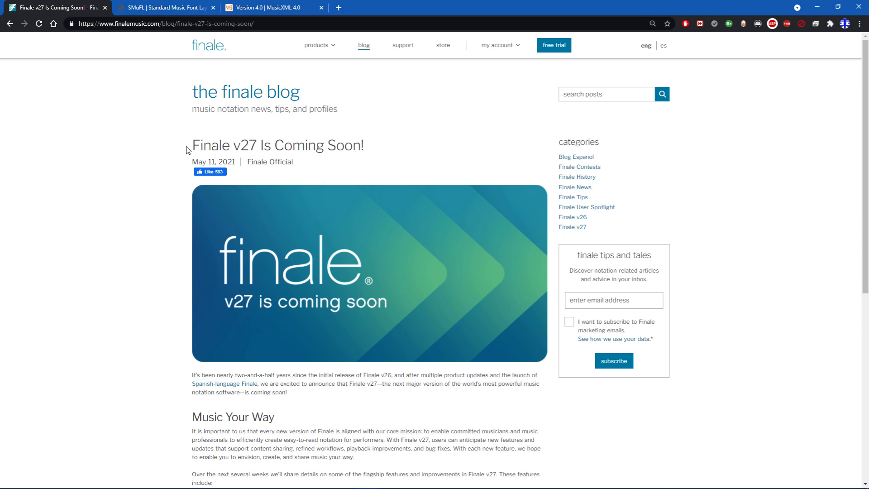
pyautogui.moveTo(98, 212)
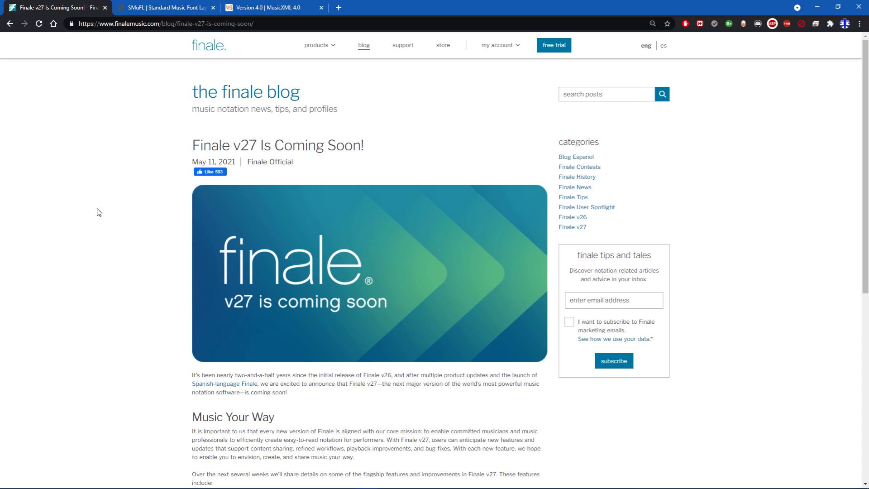
pyautogui.moveTo(170, 170)
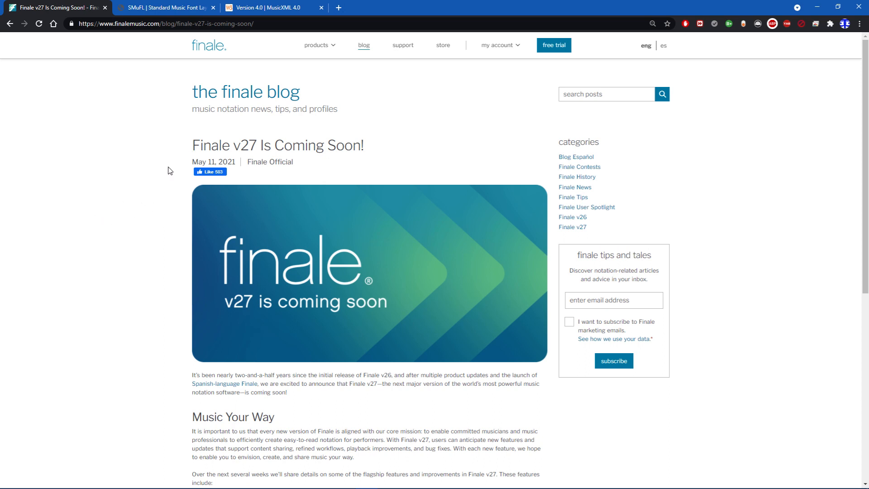
pyautogui.moveTo(183, 187)
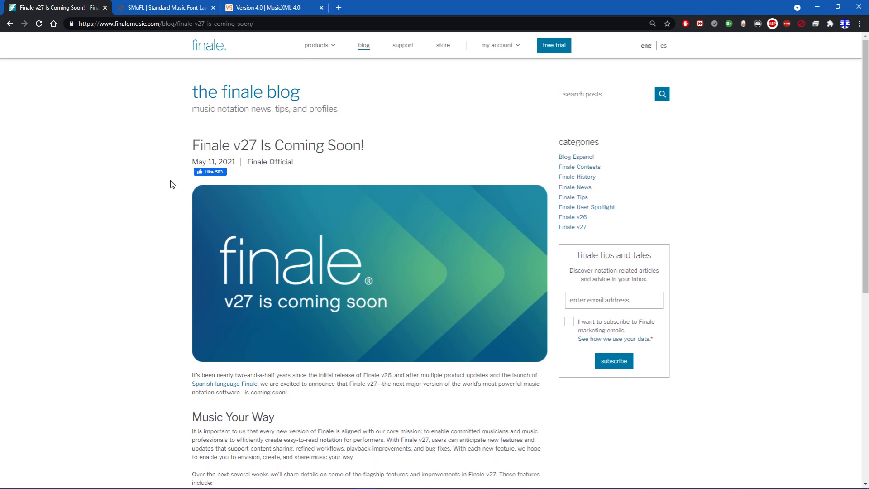
pyautogui.moveTo(157, 199)
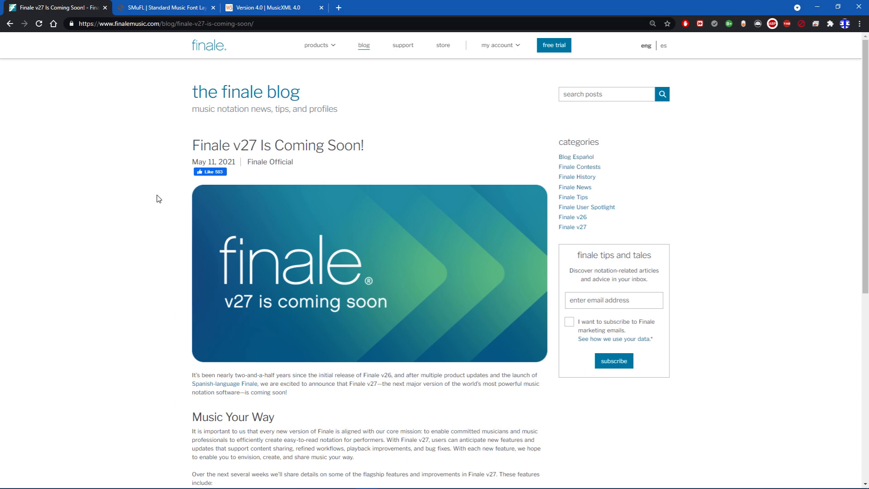
pyautogui.moveTo(146, 207)
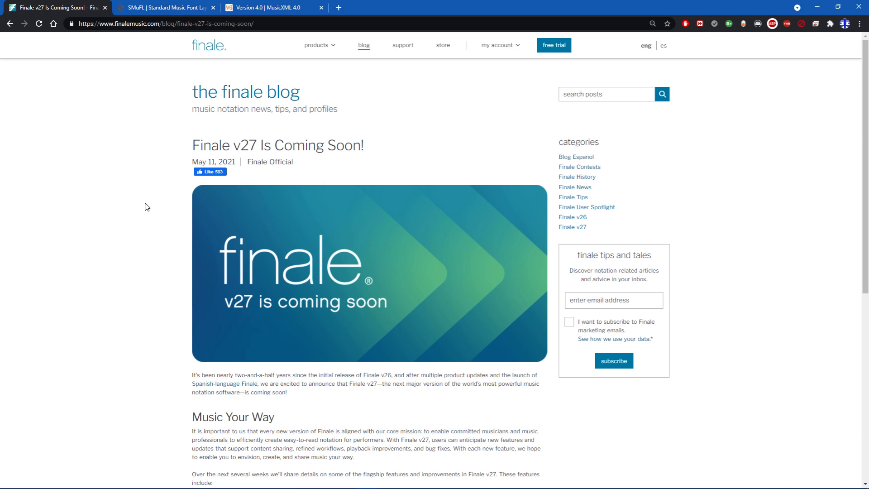
pyautogui.moveTo(161, 206)
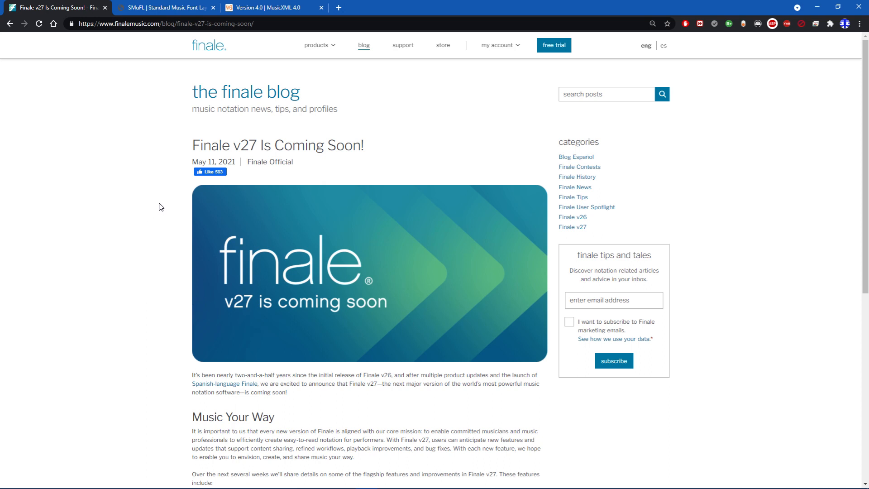
pyautogui.moveTo(154, 211)
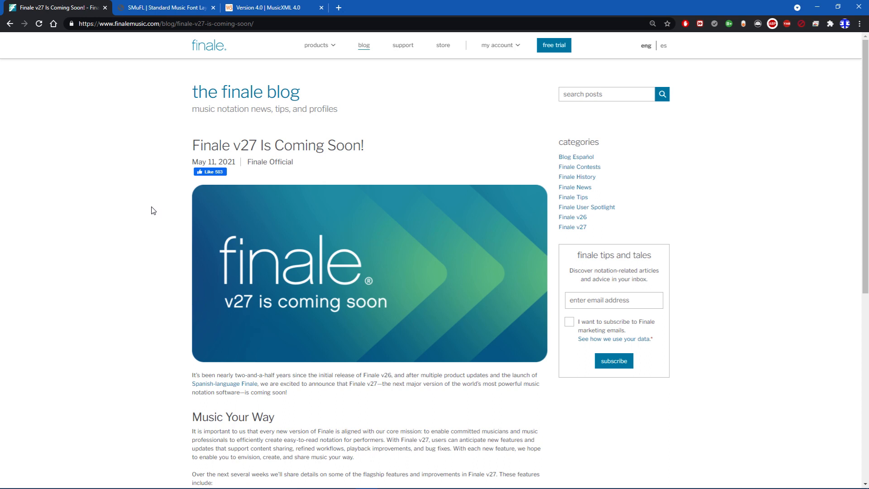
pyautogui.moveTo(135, 197)
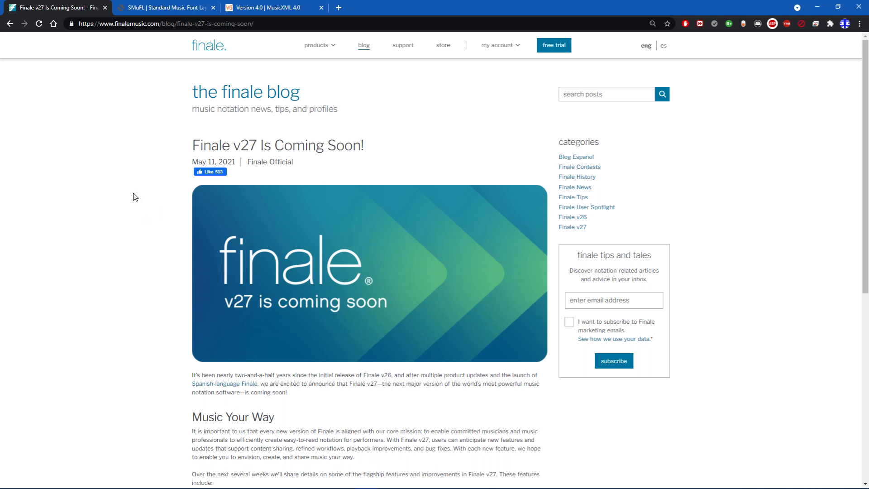
pyautogui.moveTo(126, 132)
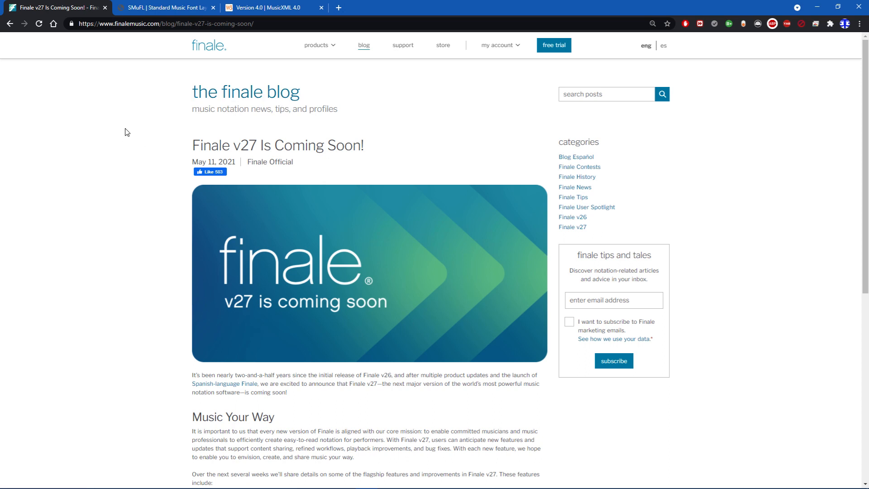
pyautogui.moveTo(308, 130)
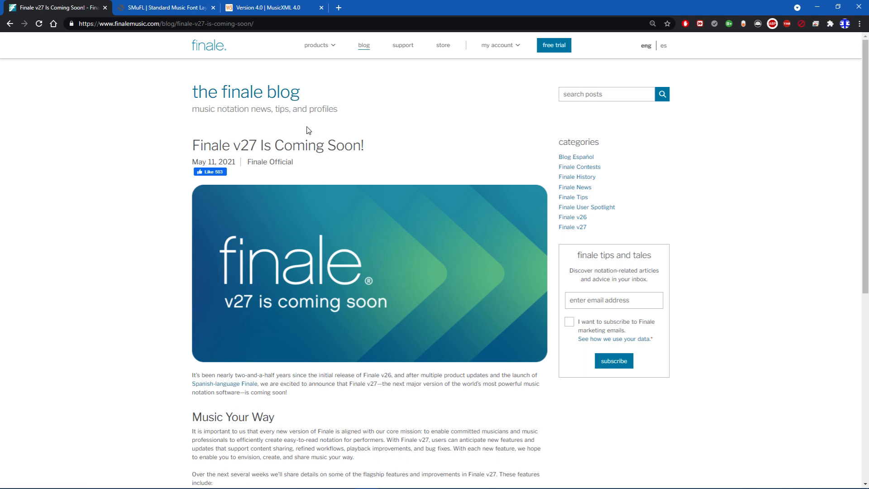
# Scroll the v27 post down to the five-item upcoming features list and select its text
pyautogui.scroll(-3)
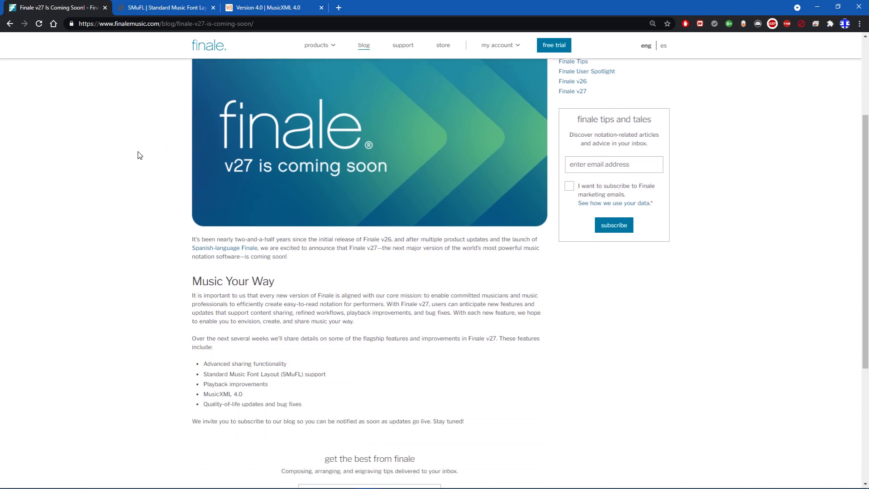
pyautogui.scroll(3)
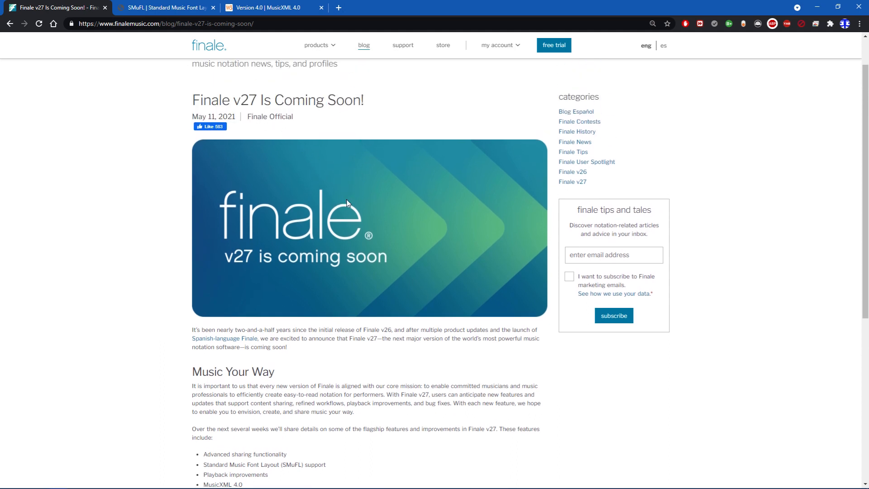
pyautogui.scroll(-3)
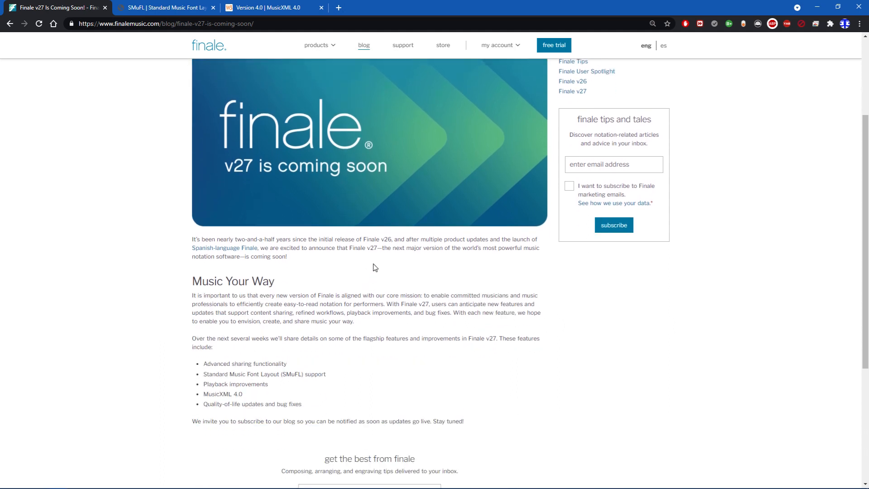
pyautogui.moveTo(399, 284)
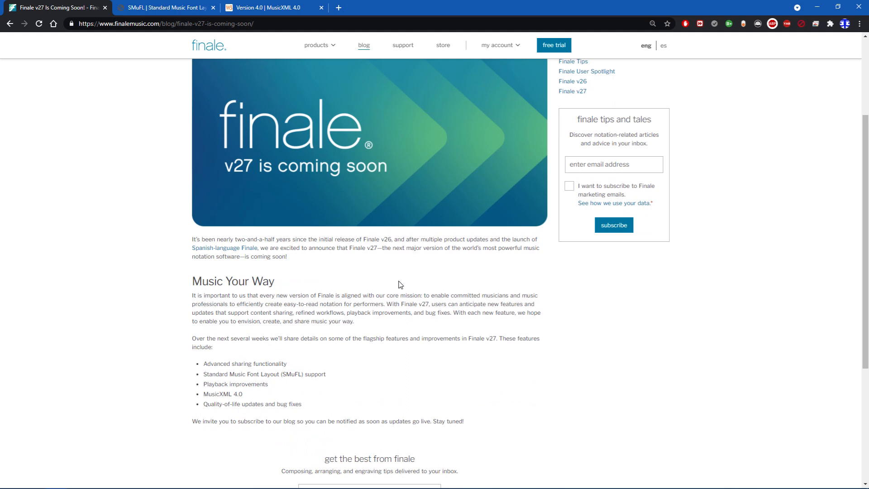
pyautogui.moveTo(403, 288)
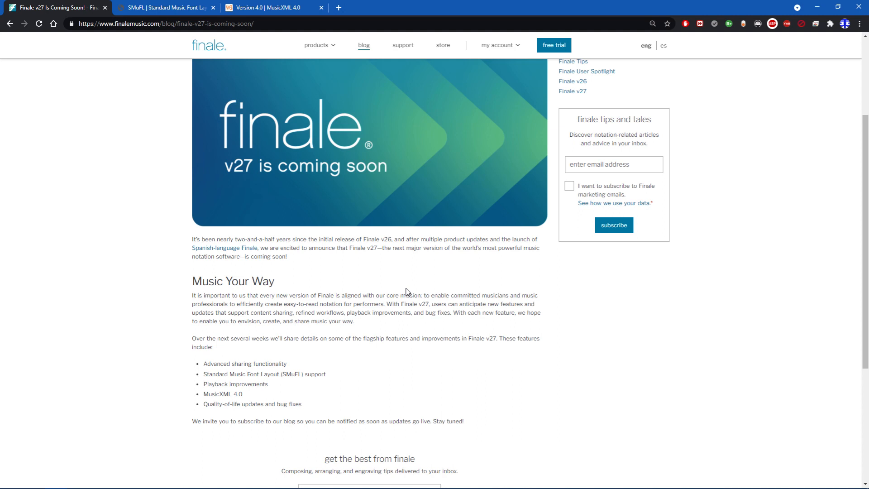
pyautogui.scroll(-3)
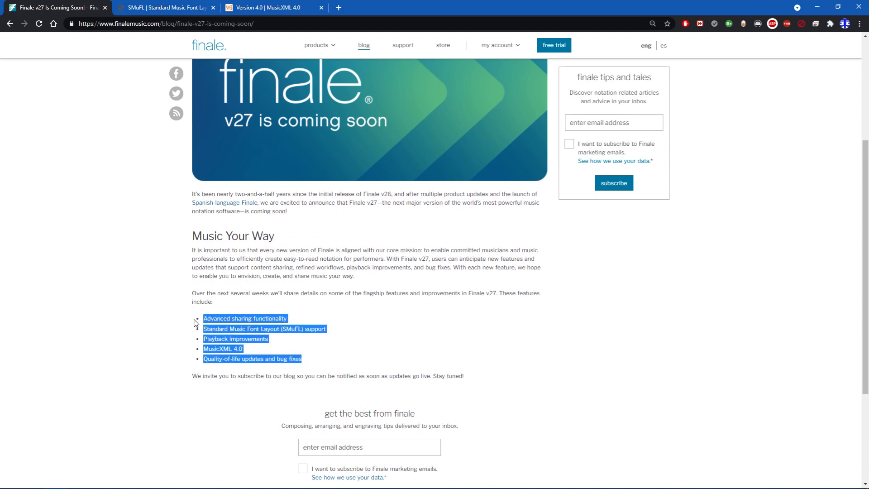
pyautogui.click(350, 346)
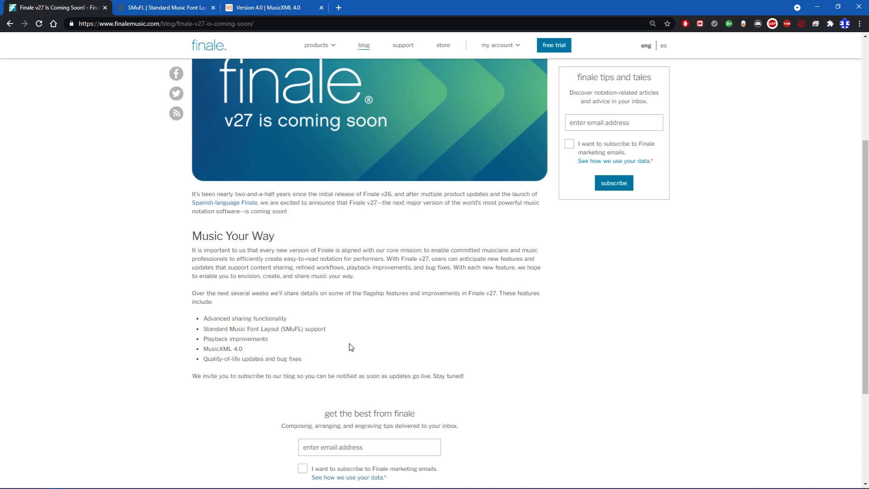
pyautogui.moveTo(175, 342)
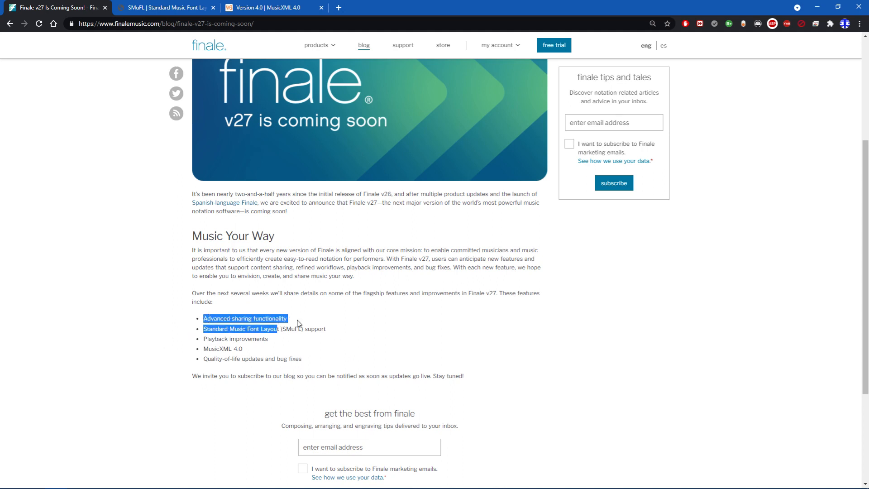
pyautogui.click(293, 324)
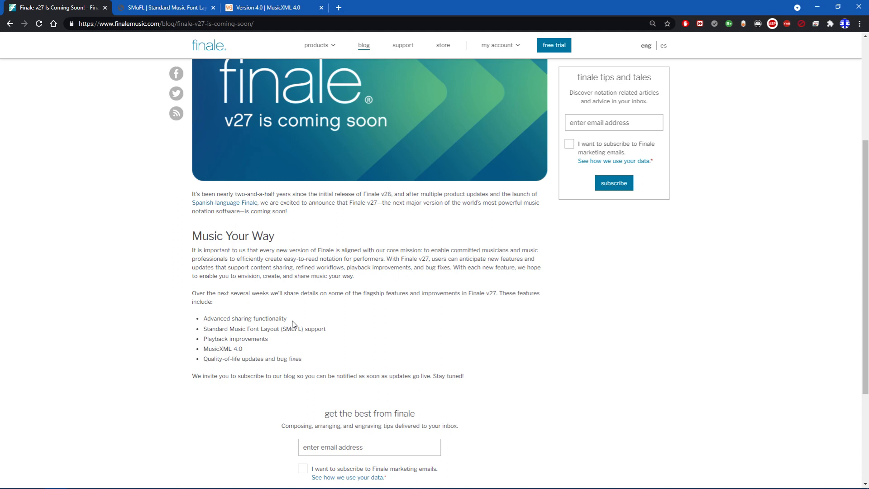
pyautogui.moveTo(268, 317)
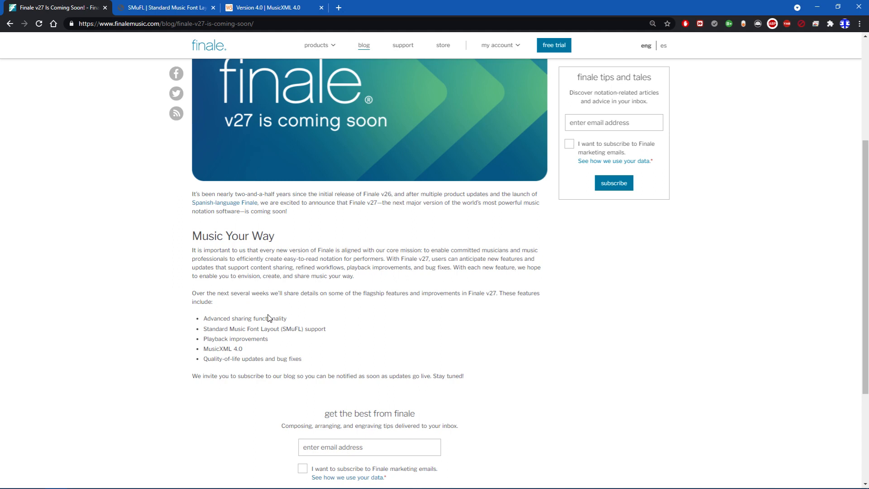
pyautogui.moveTo(353, 310)
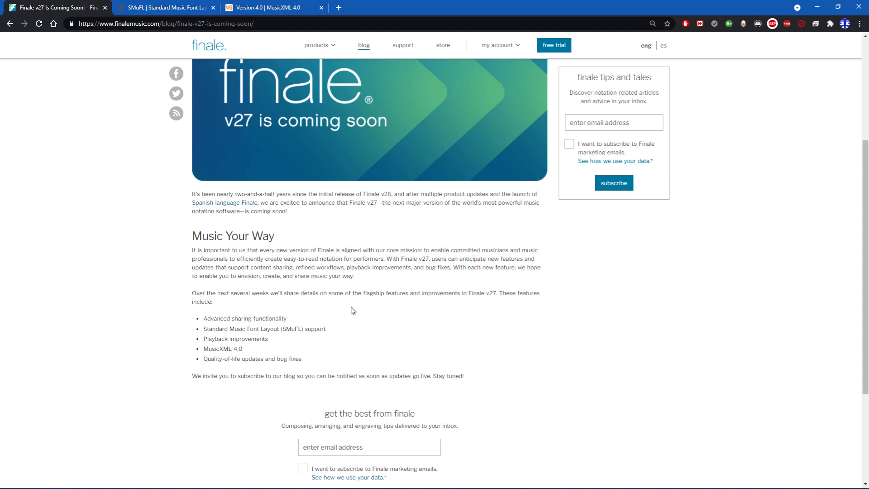
pyautogui.moveTo(327, 313)
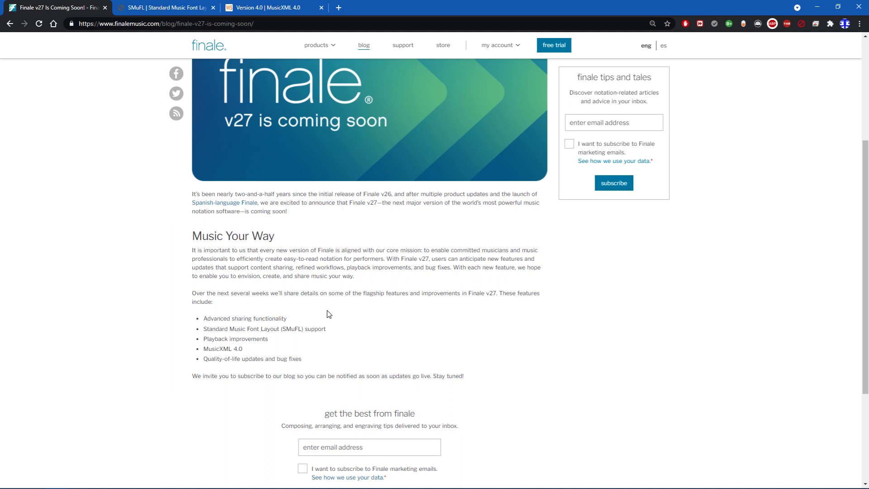
pyautogui.moveTo(294, 325)
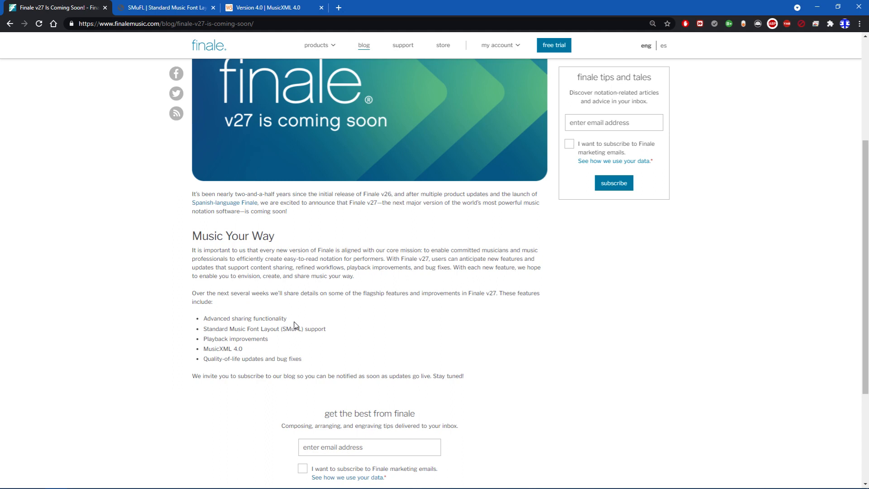
pyautogui.moveTo(289, 324)
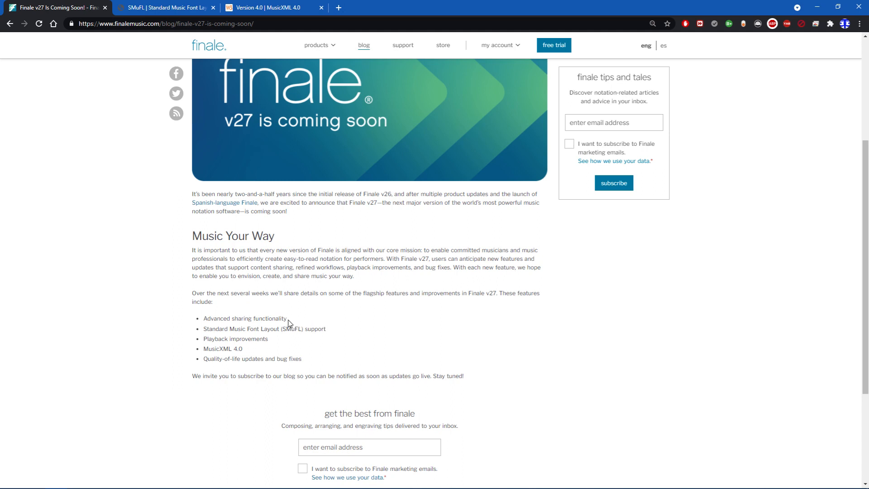
pyautogui.moveTo(309, 322)
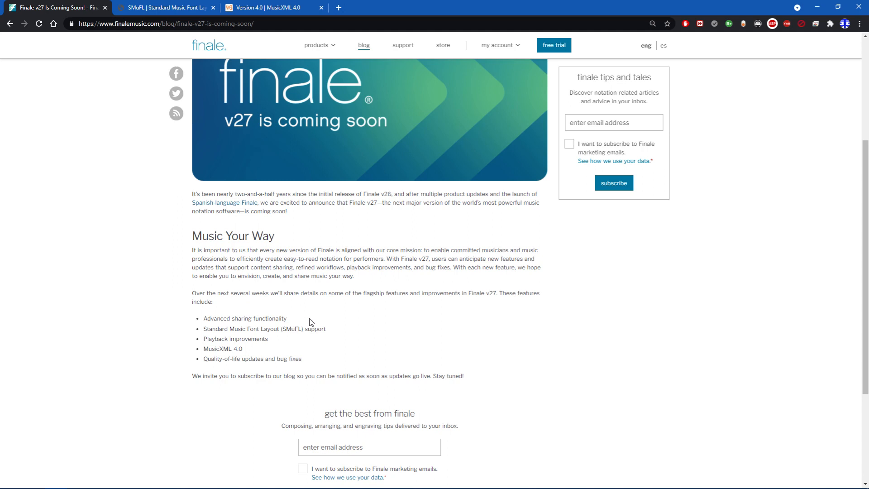
pyautogui.moveTo(264, 307)
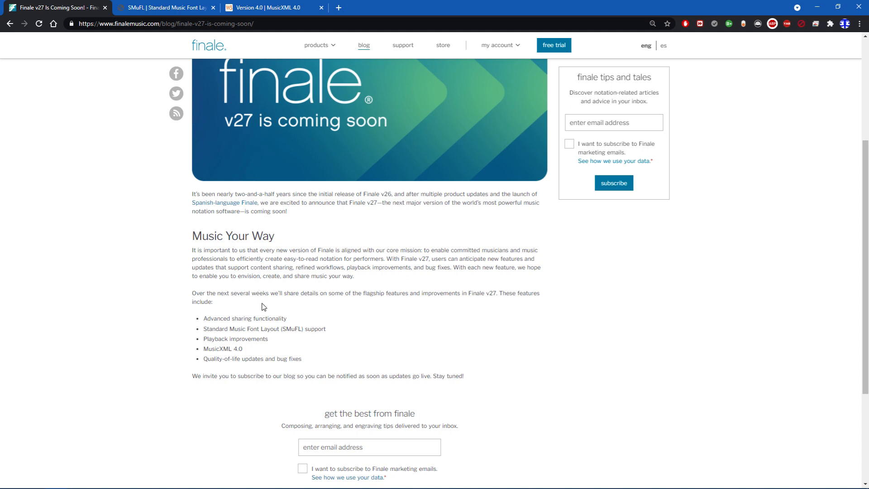
pyautogui.moveTo(292, 325)
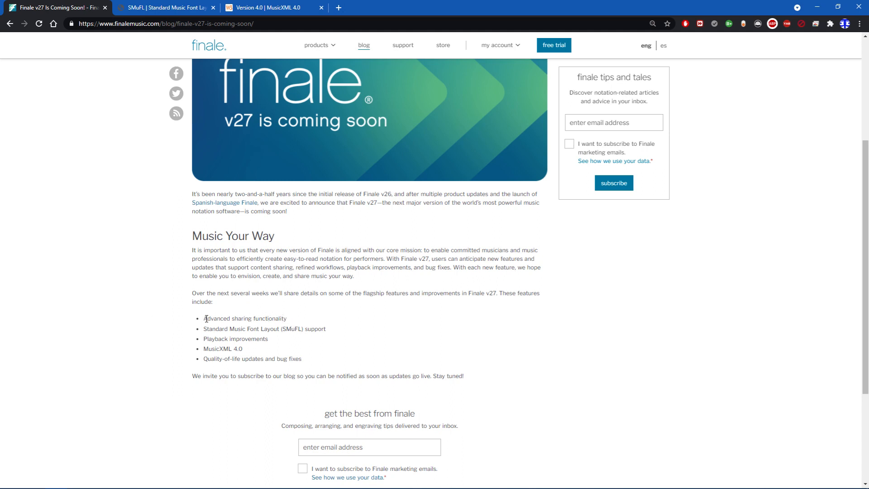
pyautogui.doubleClick(244, 318)
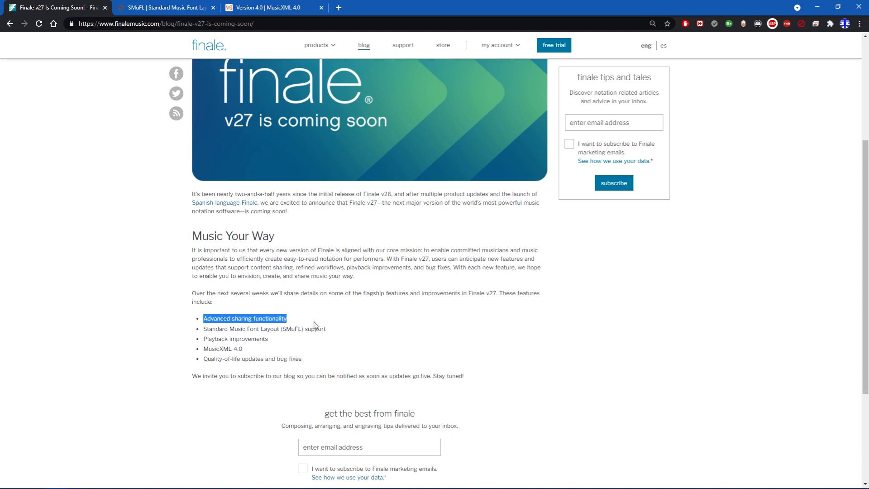
pyautogui.moveTo(315, 295)
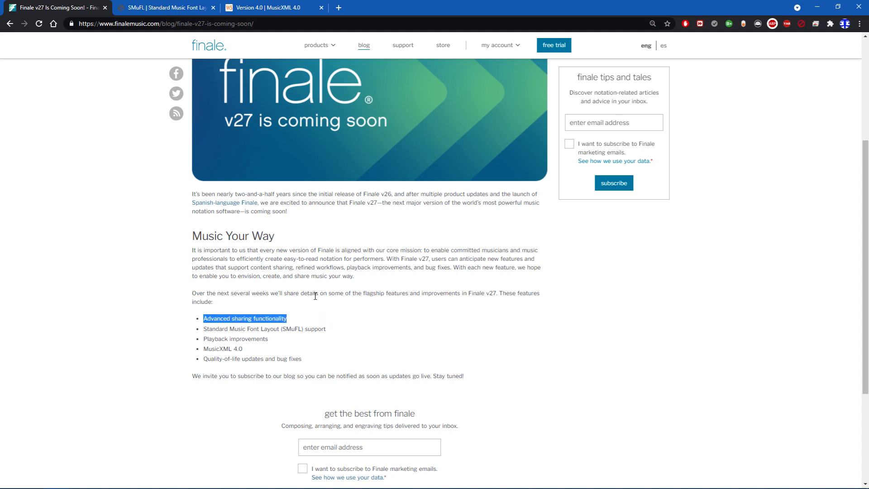
pyautogui.moveTo(318, 300)
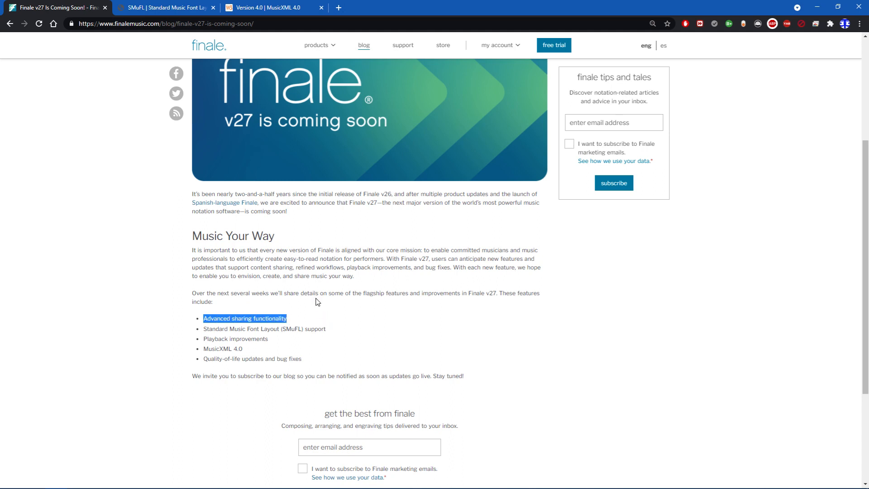
pyautogui.moveTo(311, 306)
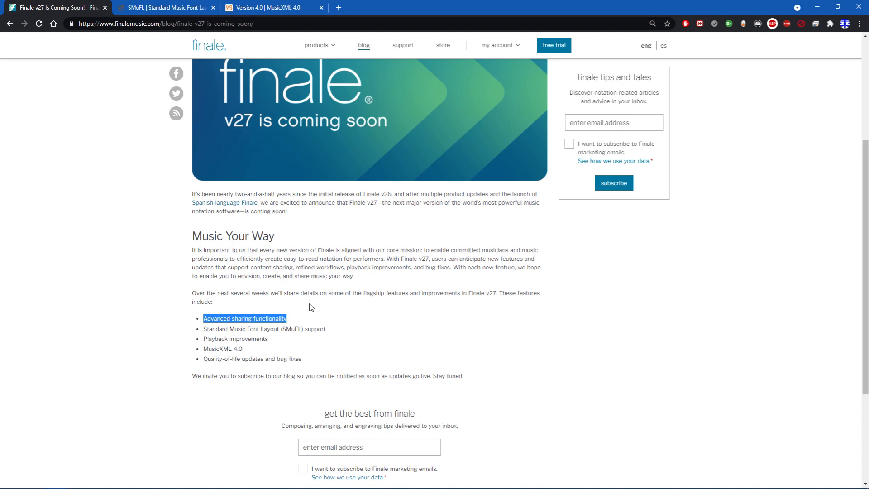
pyautogui.moveTo(287, 319)
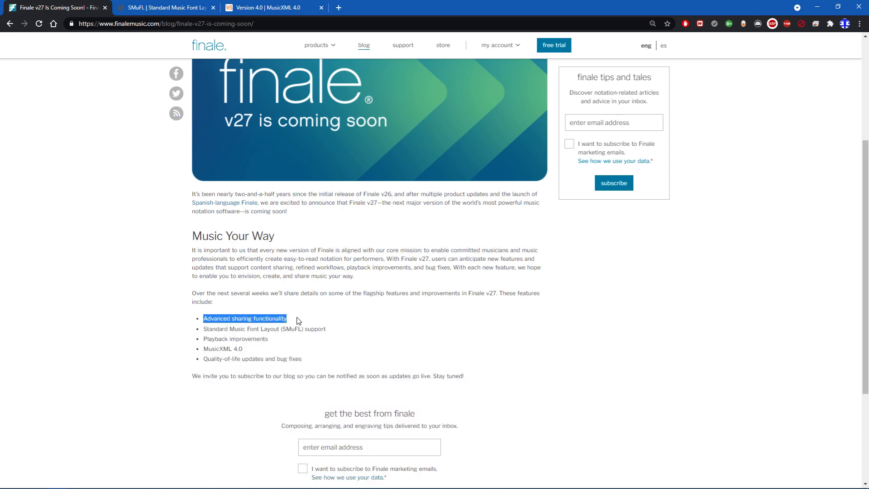
pyautogui.moveTo(293, 319)
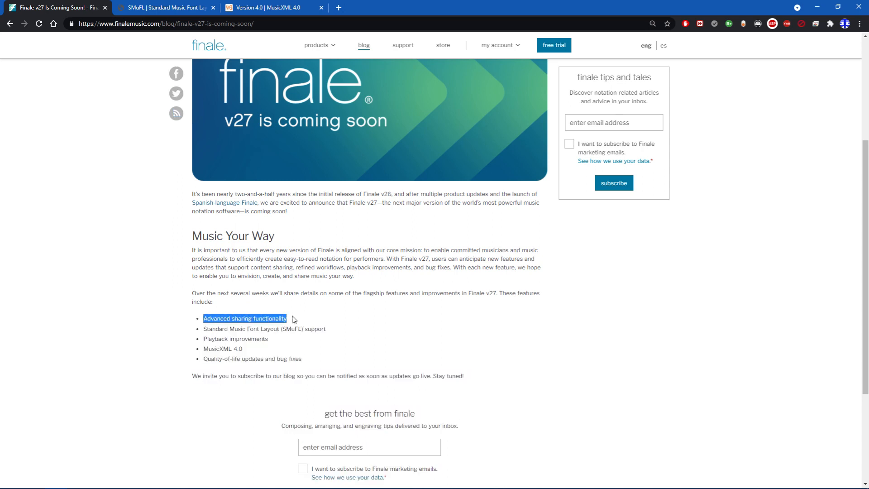
pyautogui.click(288, 321)
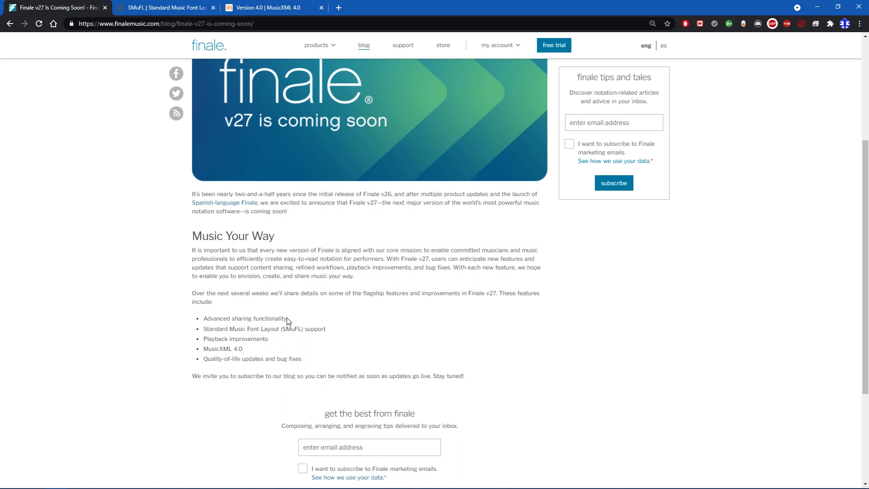
pyautogui.moveTo(326, 329)
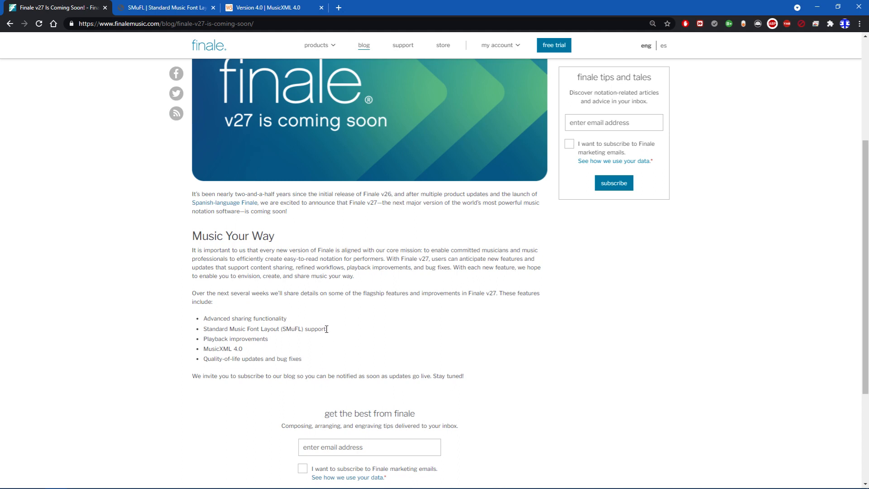
pyautogui.moveTo(328, 334)
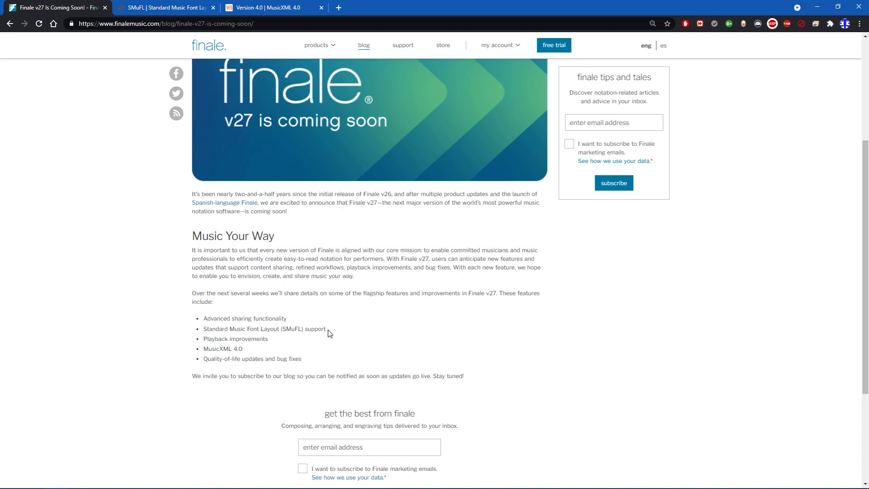
pyautogui.moveTo(323, 338)
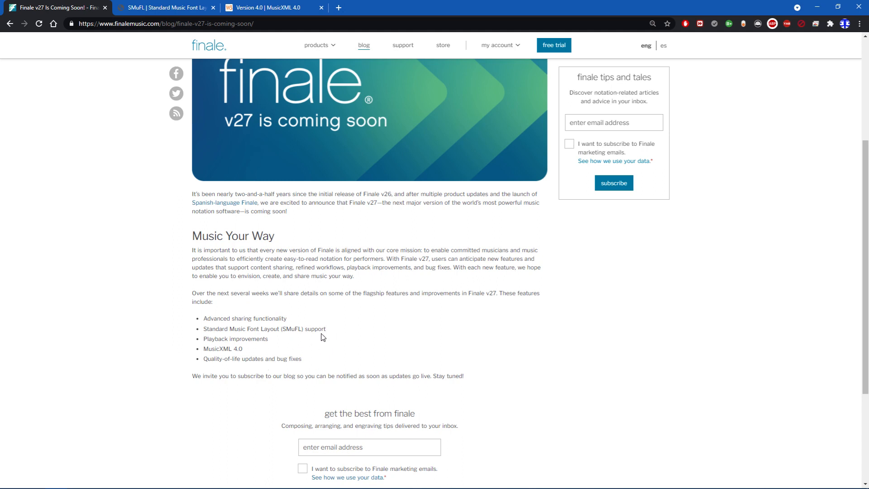
pyautogui.doubleClick(264, 328)
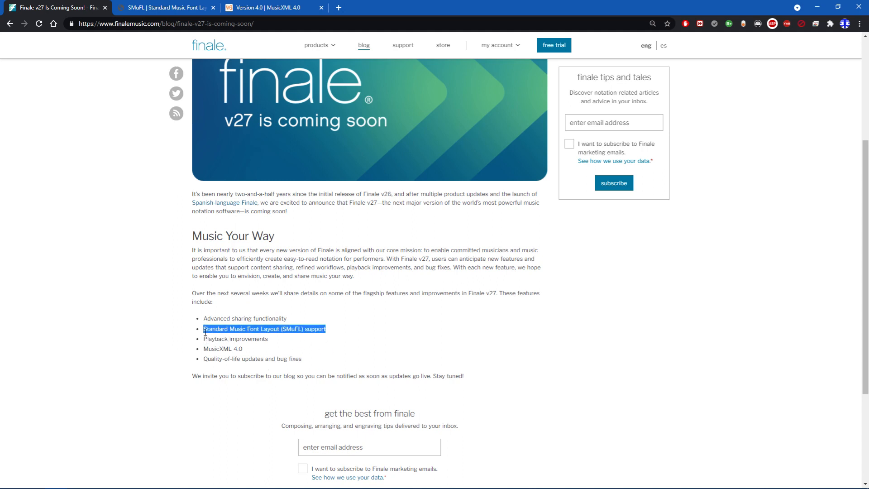
pyautogui.click(157, 55)
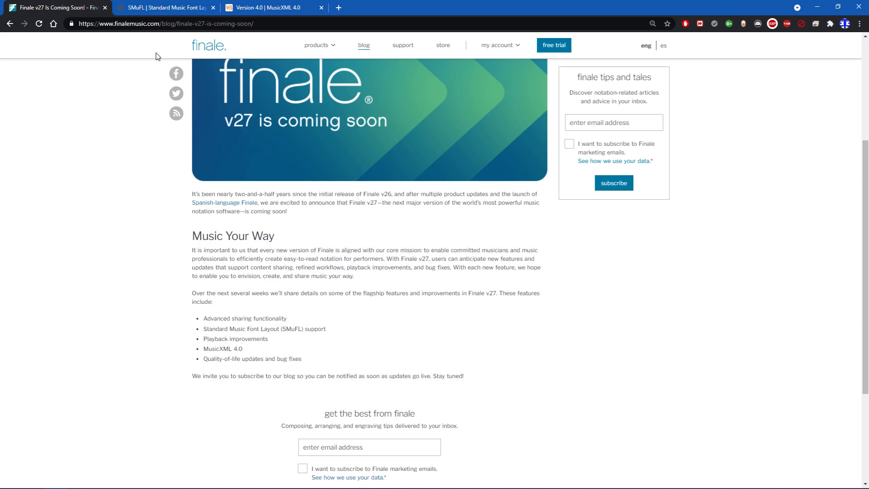
# Switch to the SMuFL home page and scroll through the Welcome and 'What is SMuFL?' sections
pyautogui.click(164, 7)
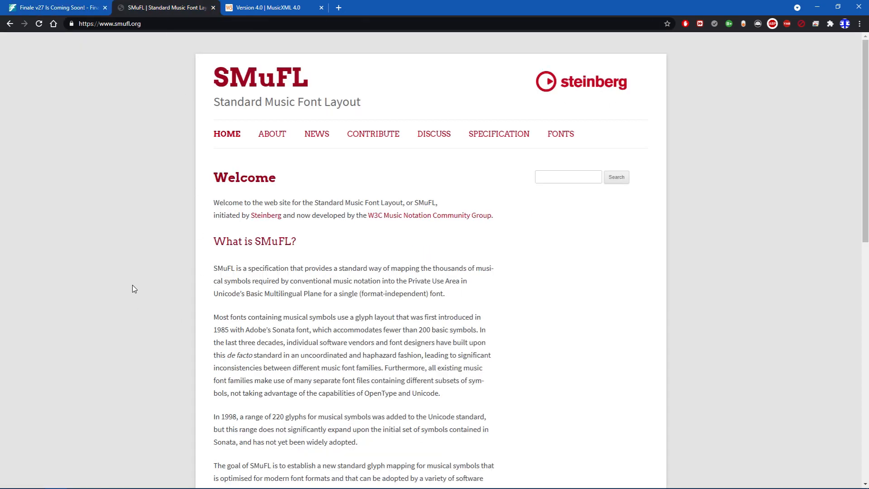
pyautogui.moveTo(139, 277)
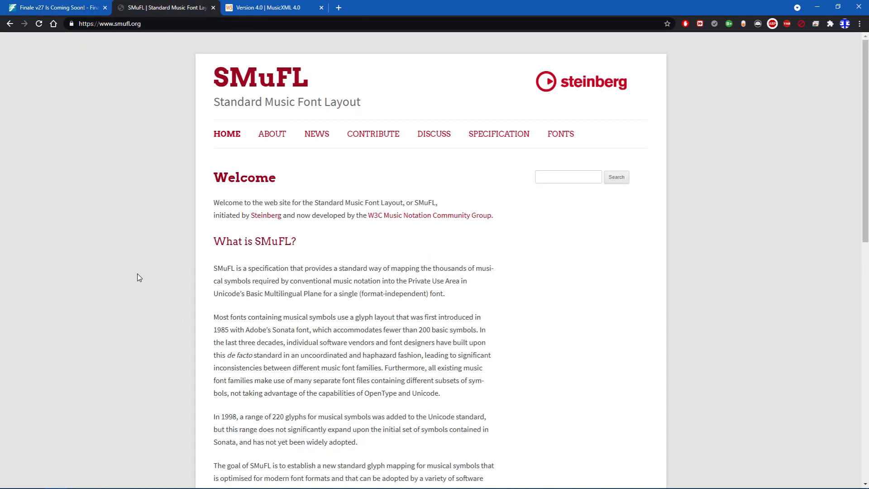
pyautogui.moveTo(129, 272)
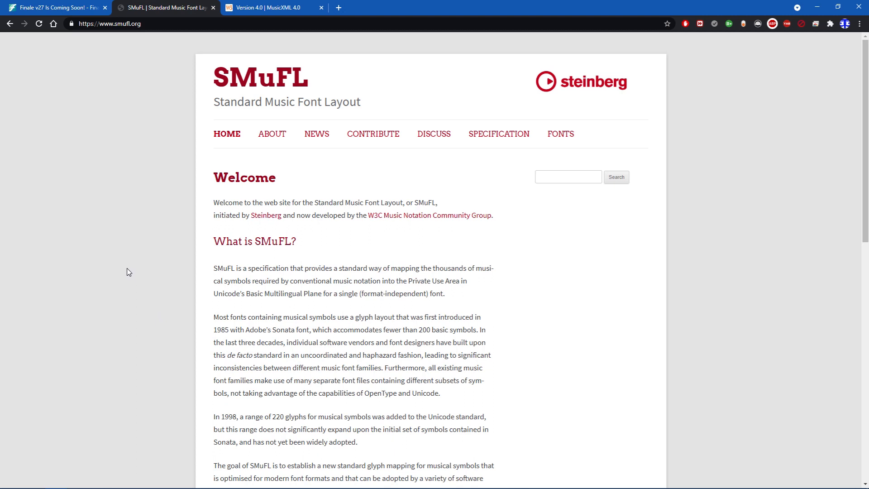
pyautogui.scroll(-3)
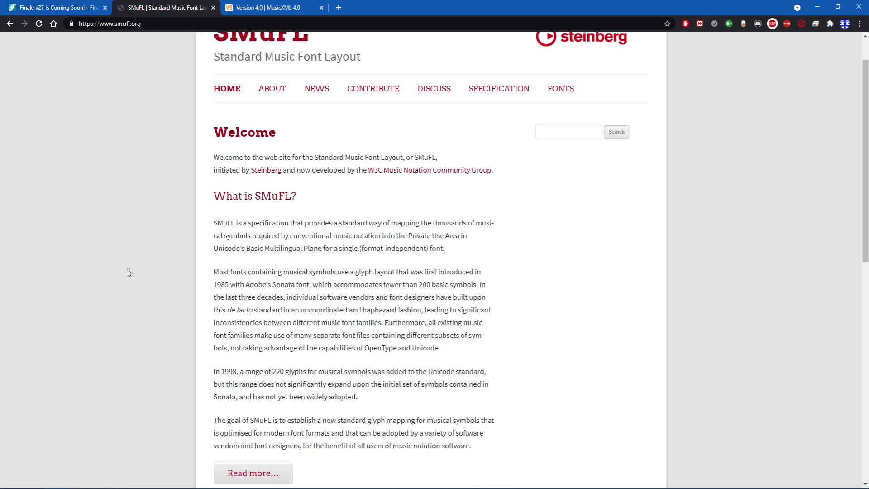
pyautogui.scroll(3)
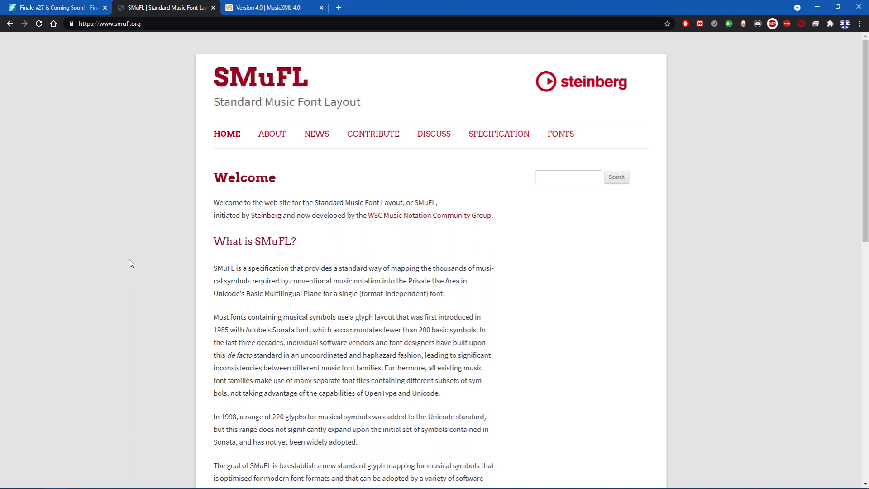
pyautogui.scroll(-3)
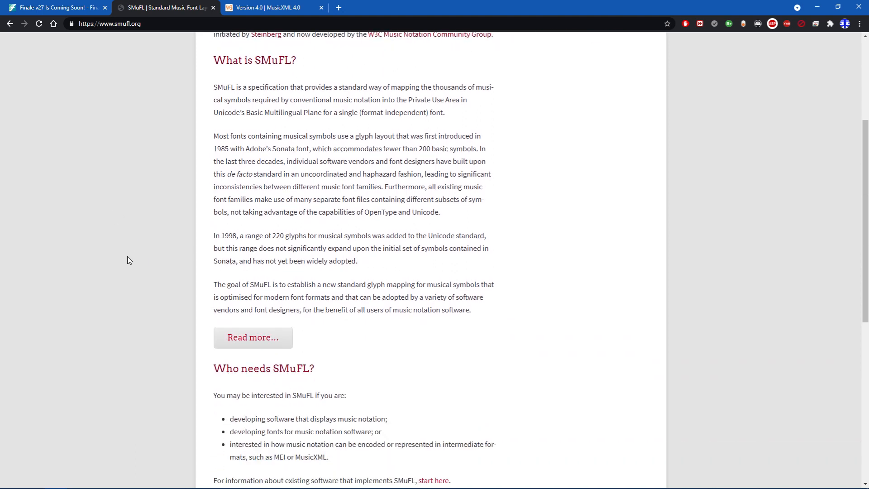
pyautogui.moveTo(140, 252)
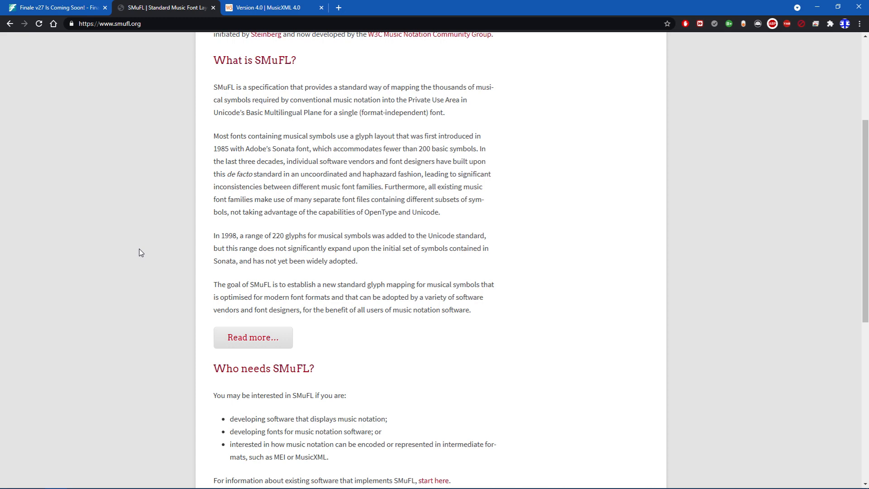
pyautogui.moveTo(152, 281)
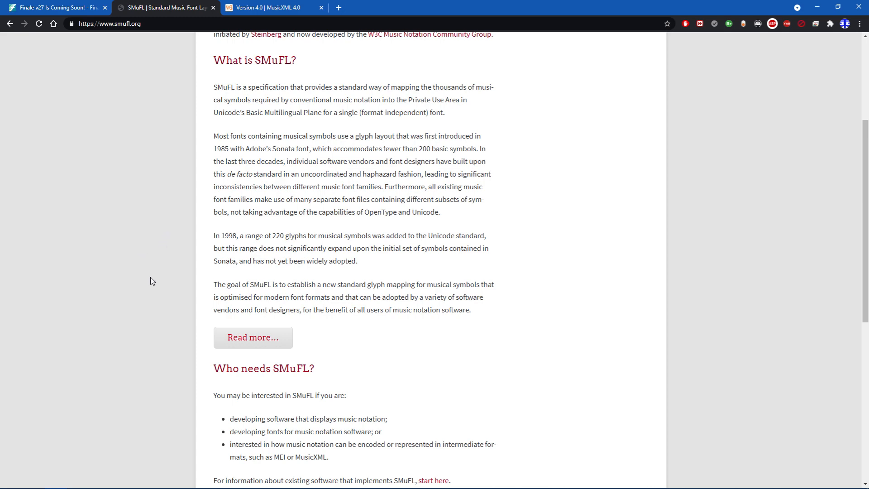
pyautogui.scroll(3)
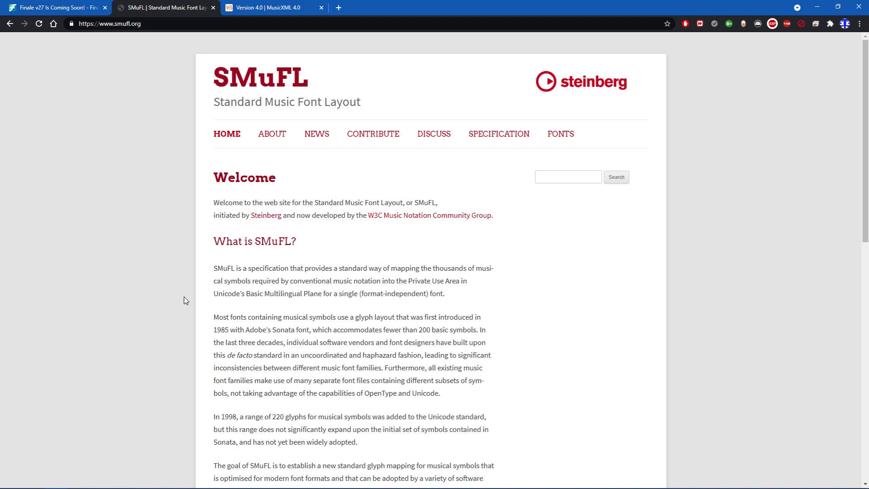
pyautogui.moveTo(191, 321)
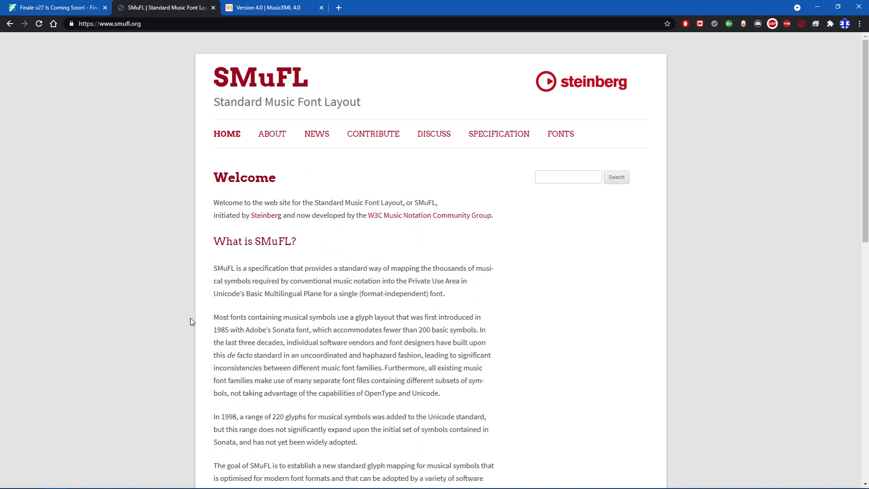
pyautogui.moveTo(197, 323)
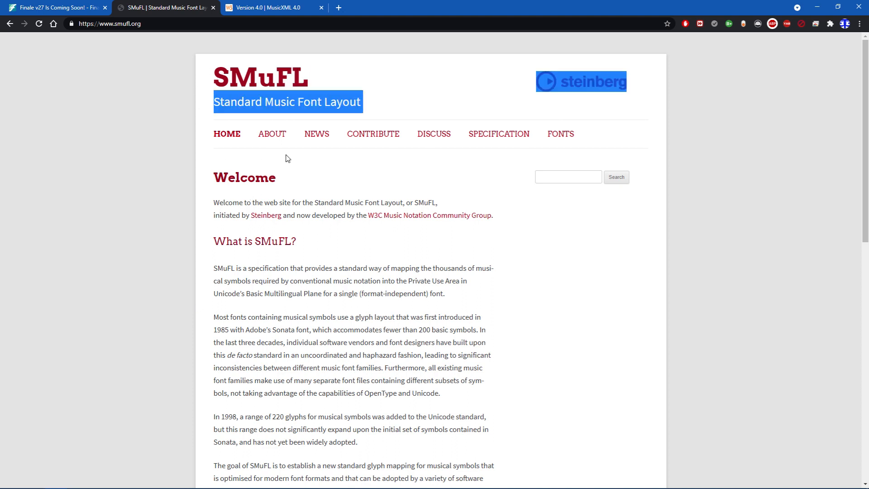
pyautogui.scroll(-3)
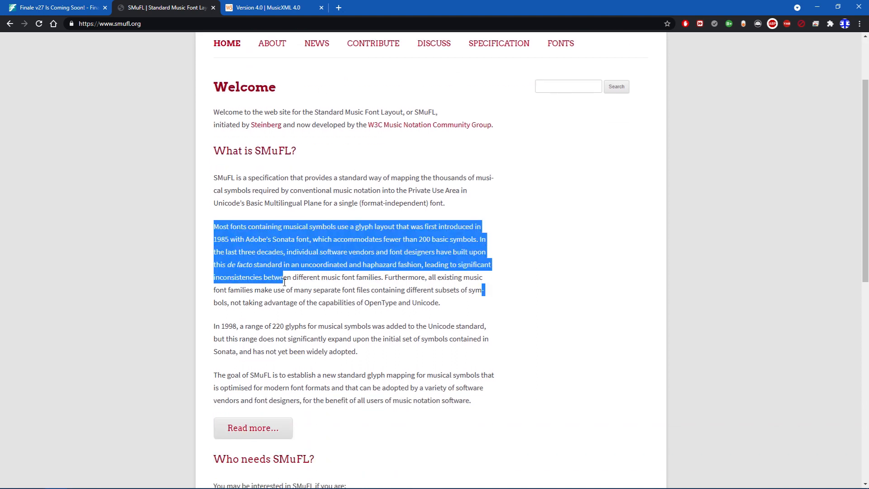
pyautogui.click(426, 277)
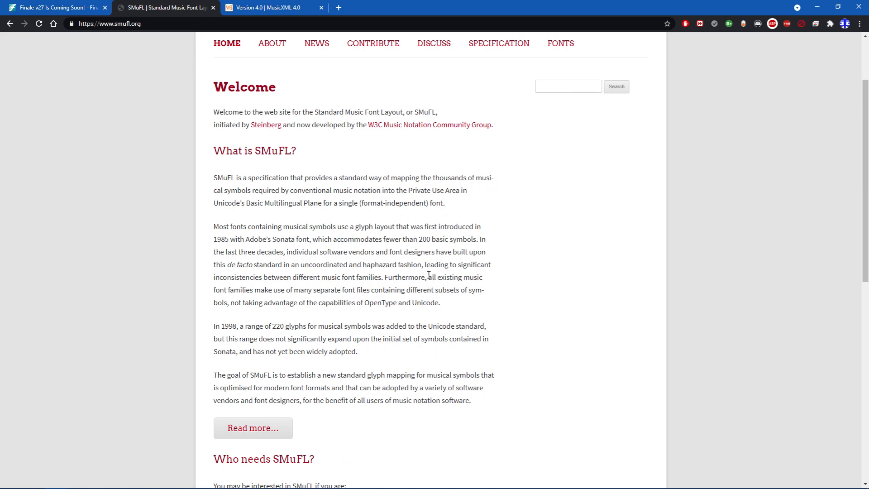
pyautogui.scroll(-3)
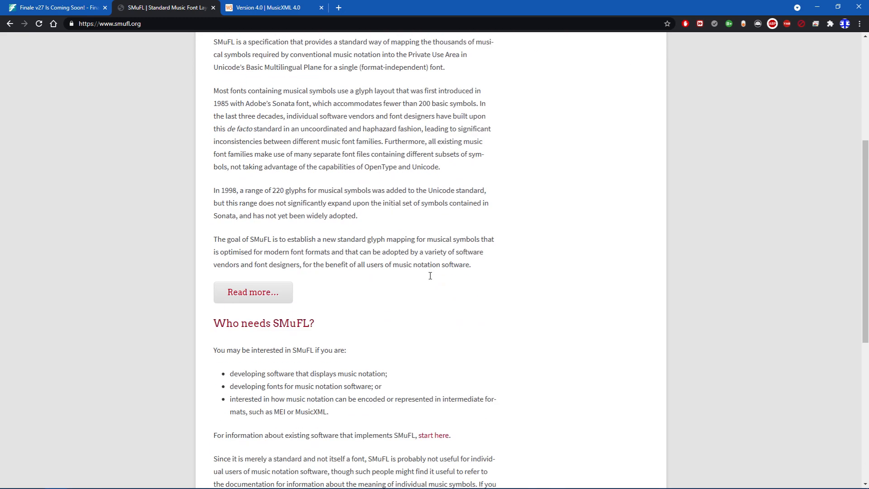
pyautogui.moveTo(431, 280)
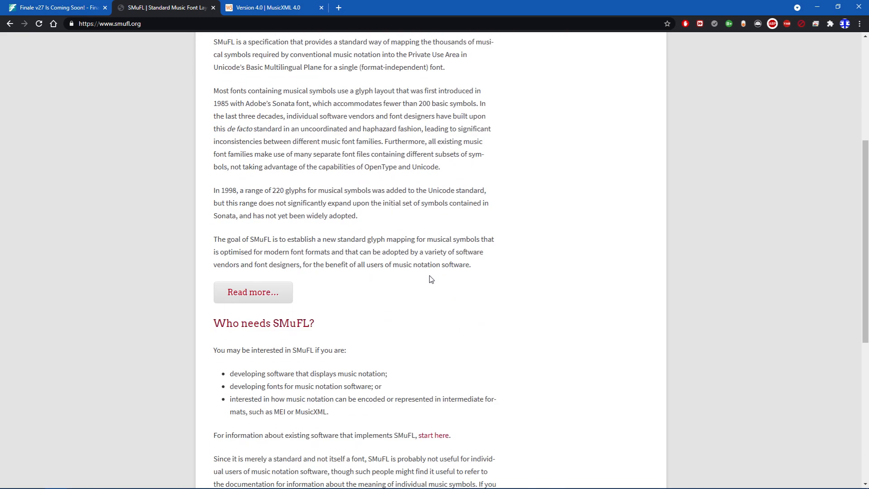
pyautogui.scroll(3)
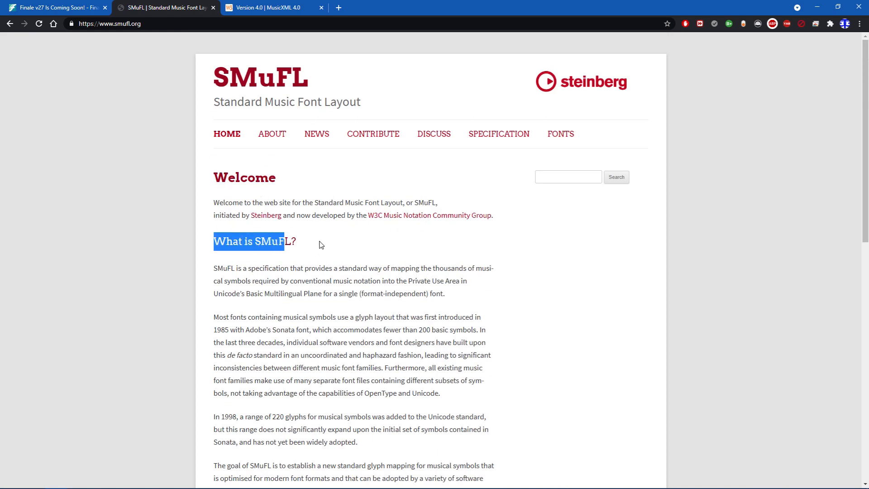
pyautogui.click(319, 246)
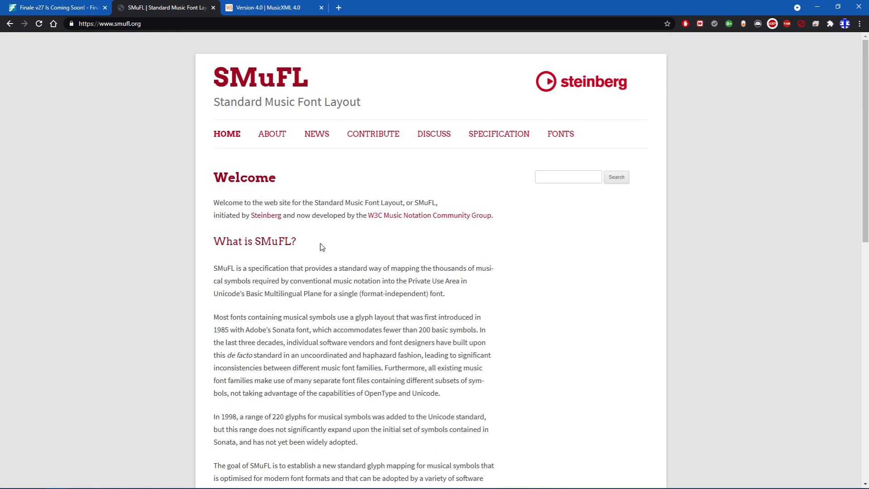
pyautogui.moveTo(318, 231)
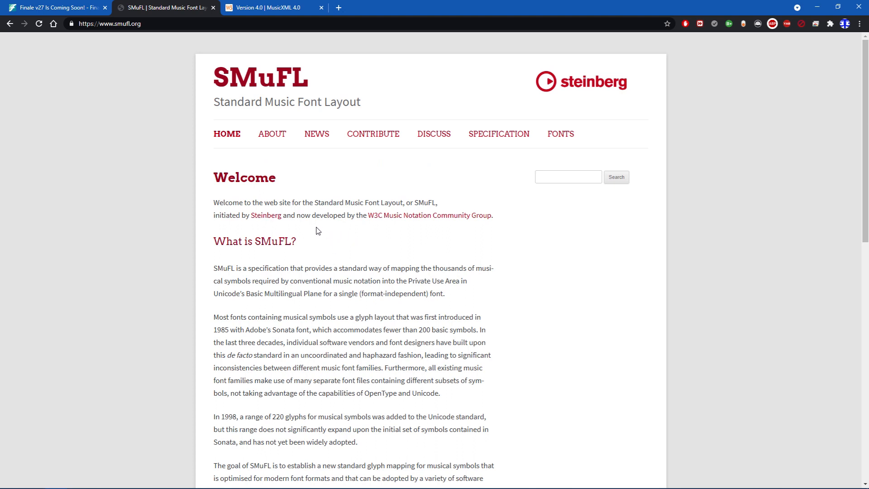
pyautogui.moveTo(209, 202)
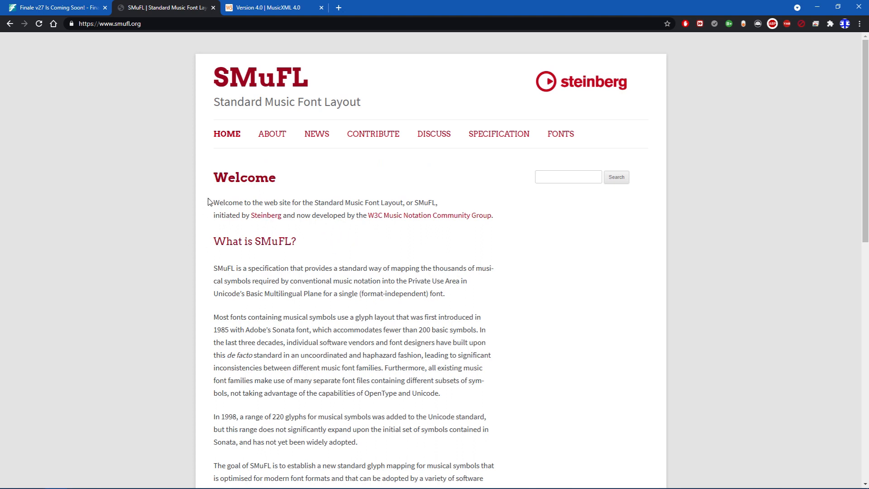
pyautogui.moveTo(214, 245)
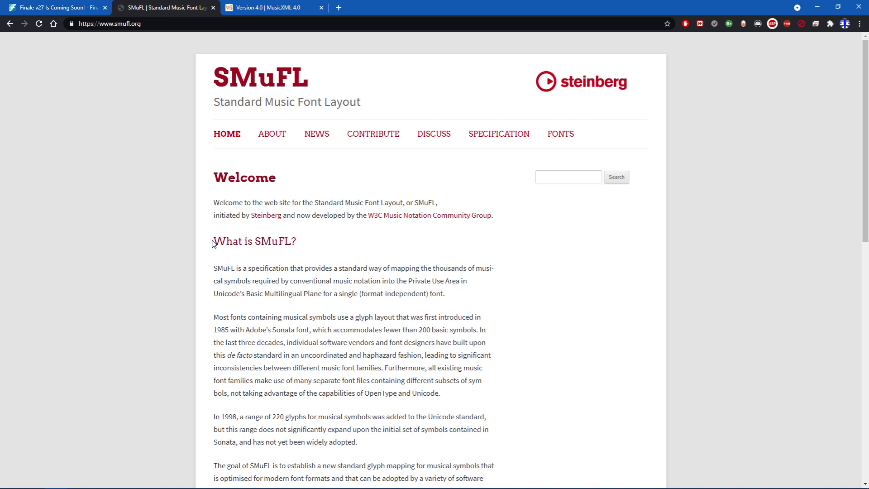
pyautogui.moveTo(221, 229)
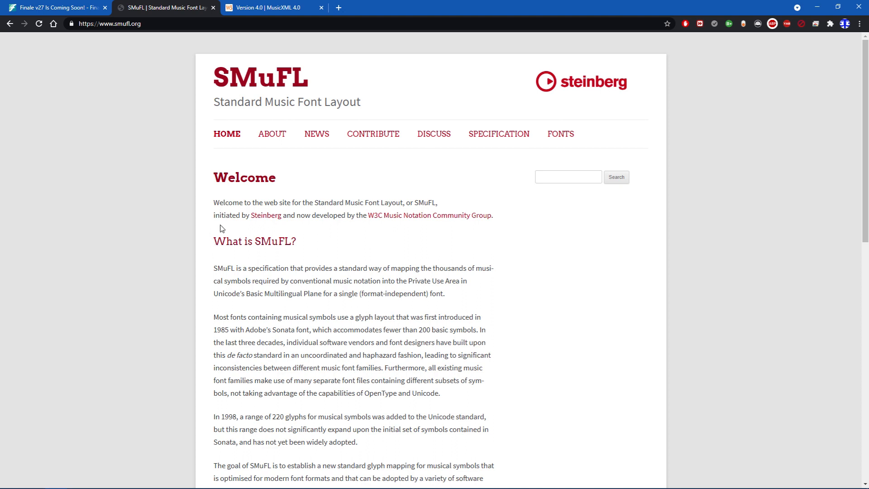
pyautogui.moveTo(214, 237)
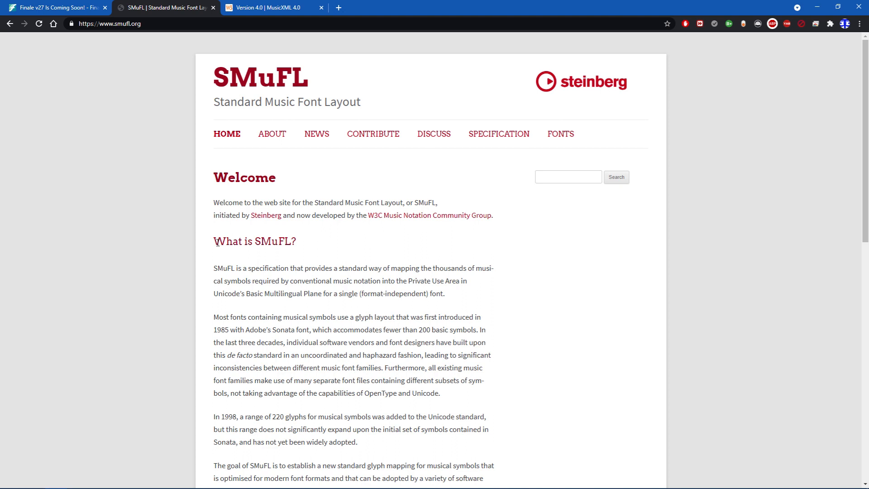
pyautogui.moveTo(288, 236)
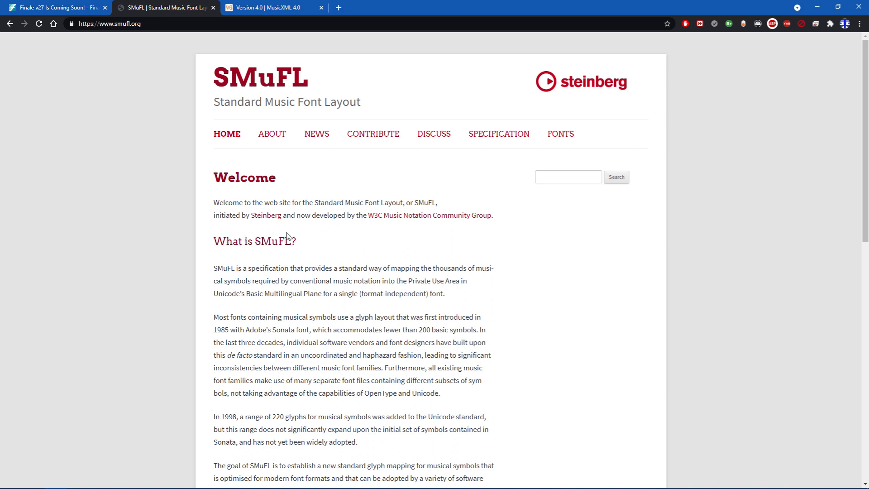
pyautogui.moveTo(209, 245)
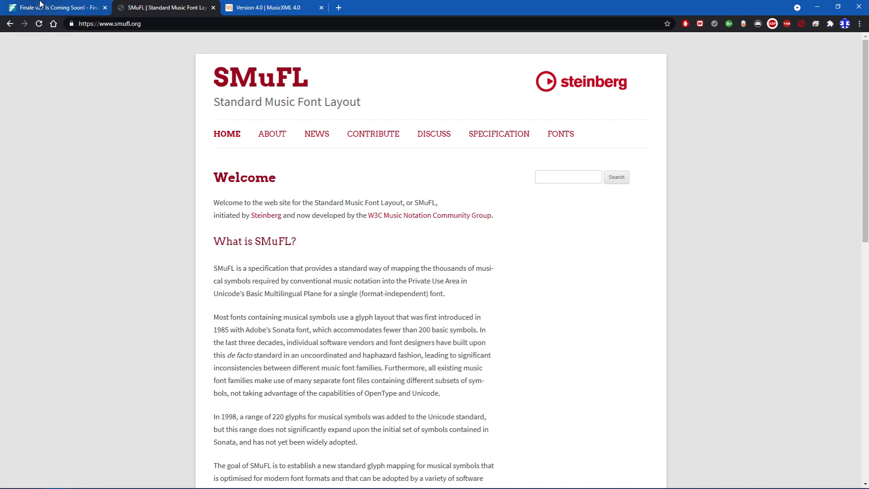
pyautogui.click(52, 7)
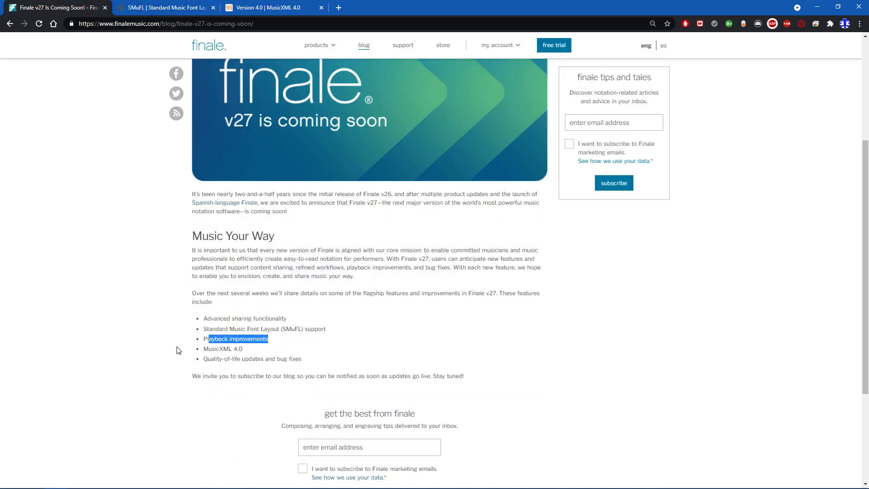
pyautogui.click(268, 338)
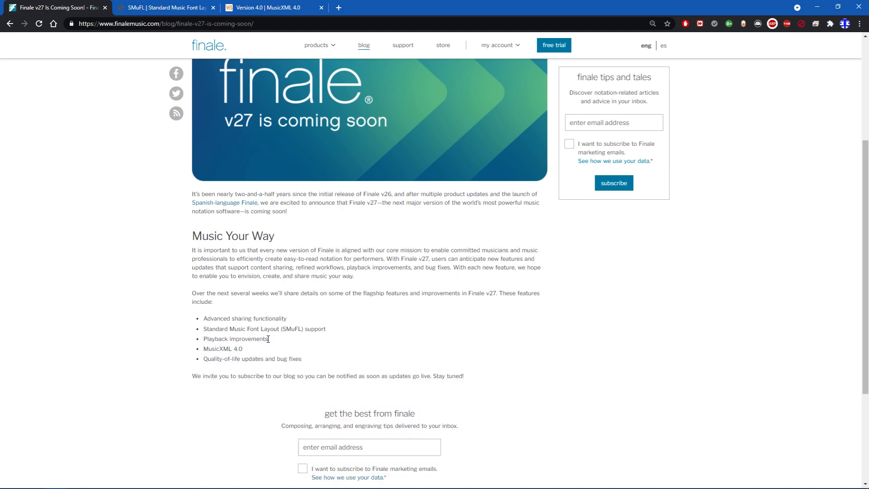
pyautogui.moveTo(340, 314)
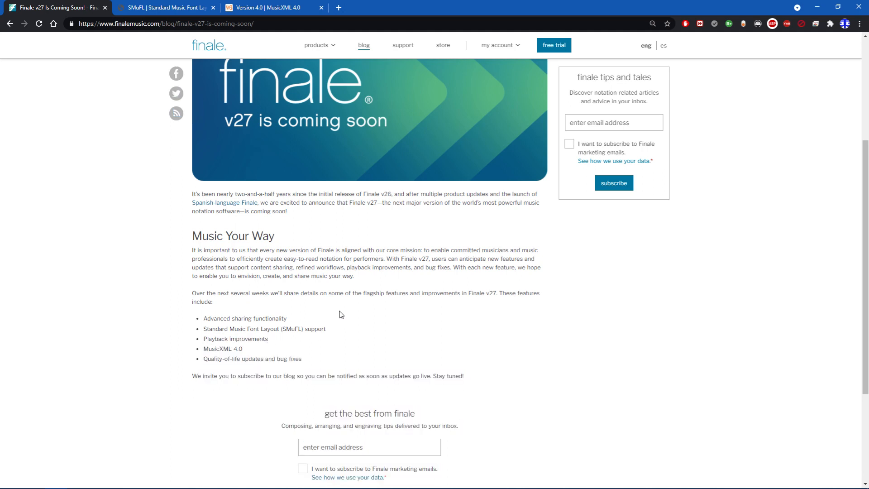
pyautogui.moveTo(358, 305)
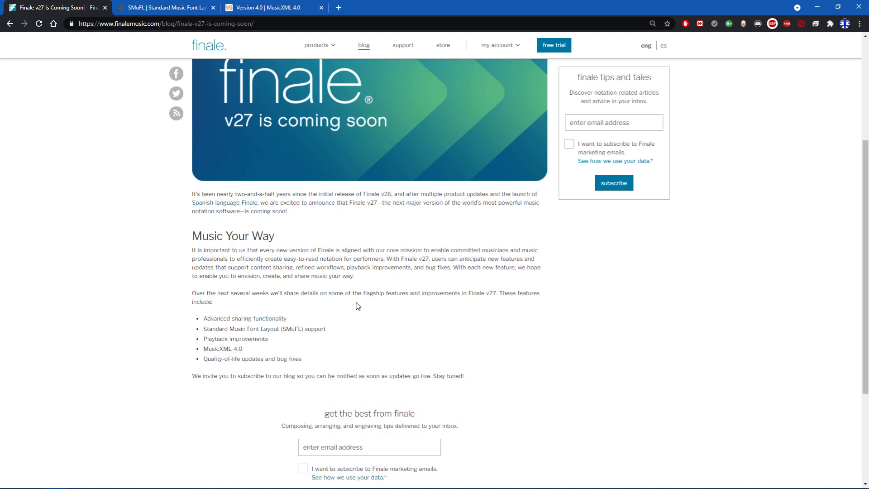
pyautogui.moveTo(347, 321)
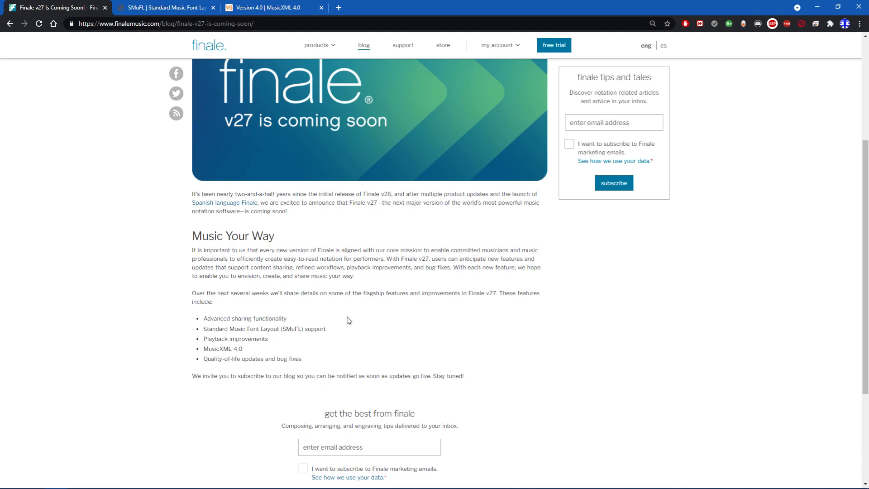
pyautogui.moveTo(364, 320)
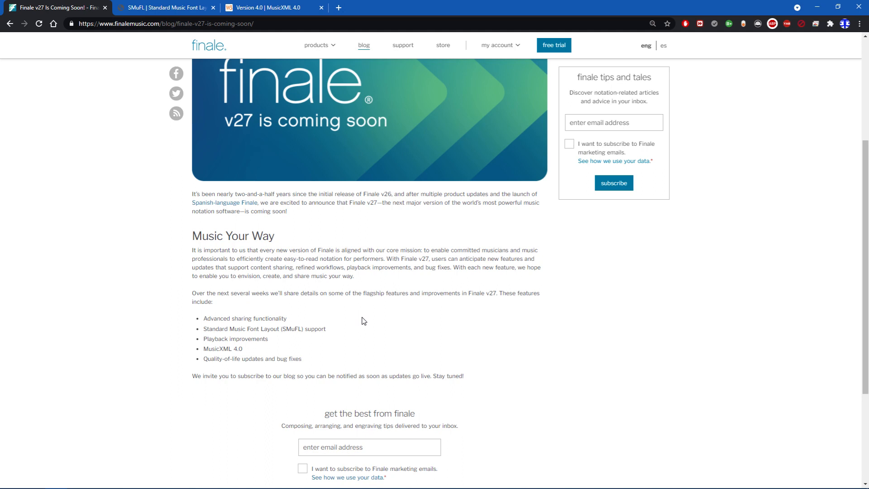
pyautogui.doubleClick(253, 339)
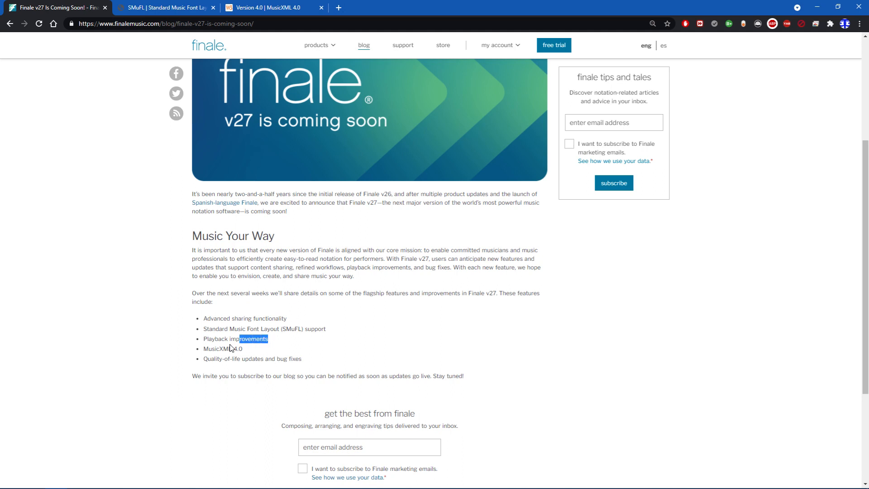
pyautogui.moveTo(283, 354)
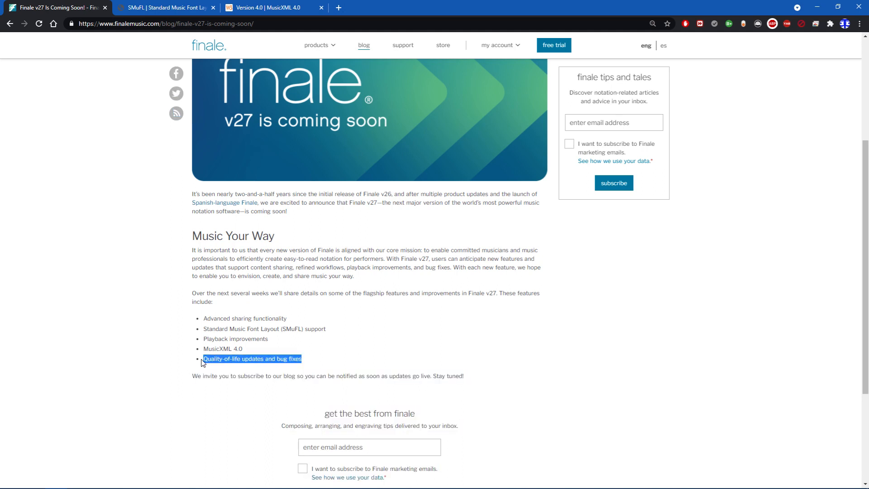
pyautogui.click(268, 338)
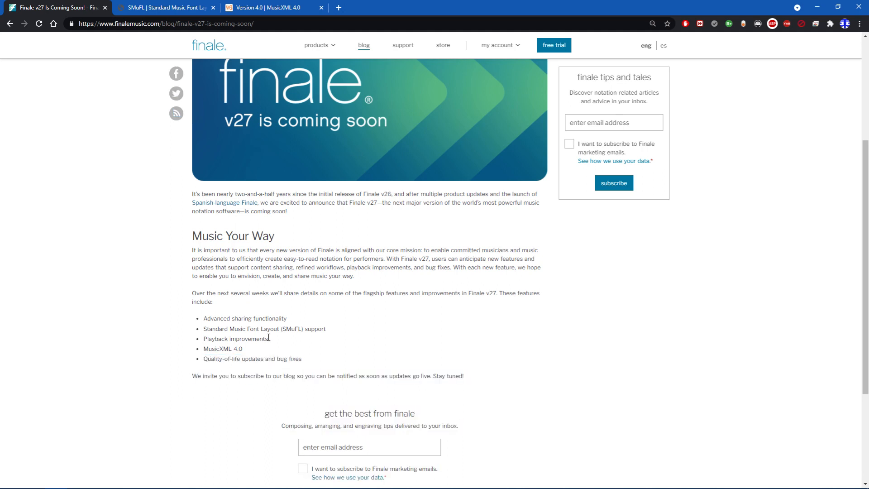
pyautogui.moveTo(312, 345)
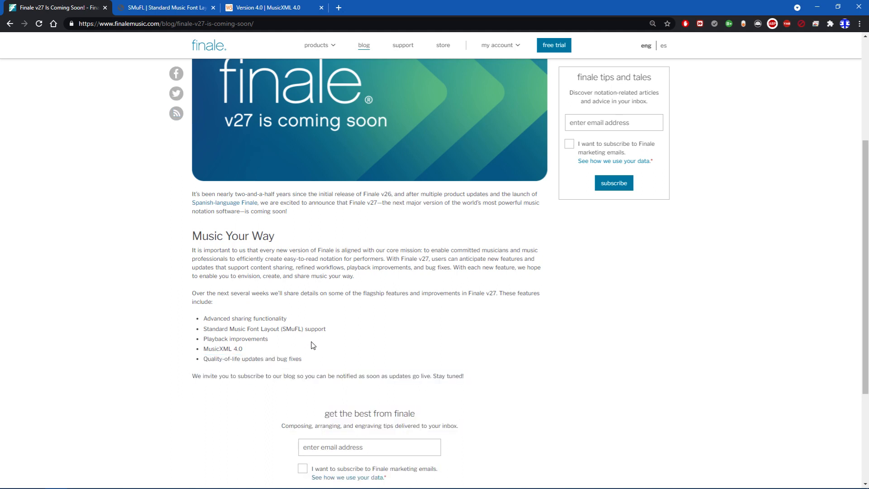
pyautogui.moveTo(288, 338)
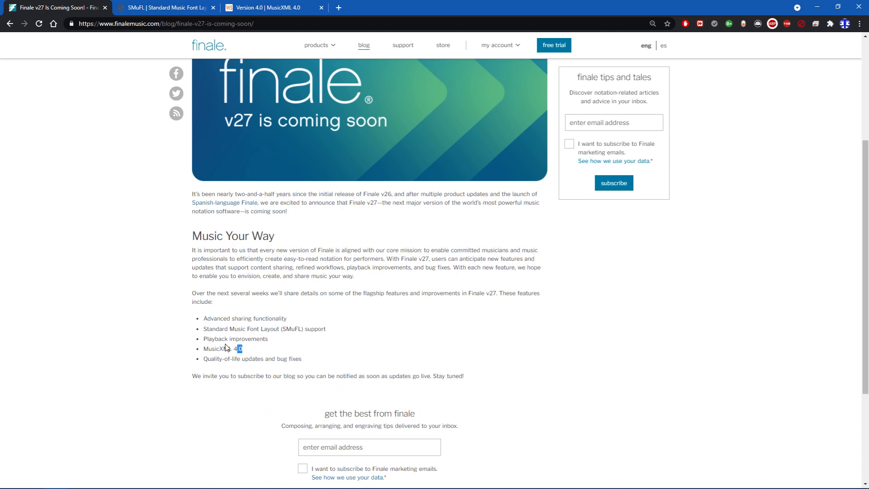
pyautogui.moveTo(338, 342)
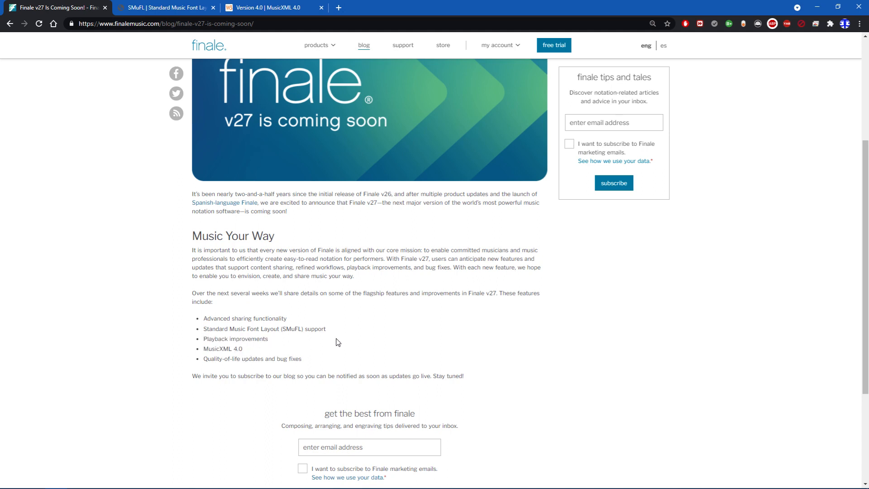
pyautogui.moveTo(245, 354)
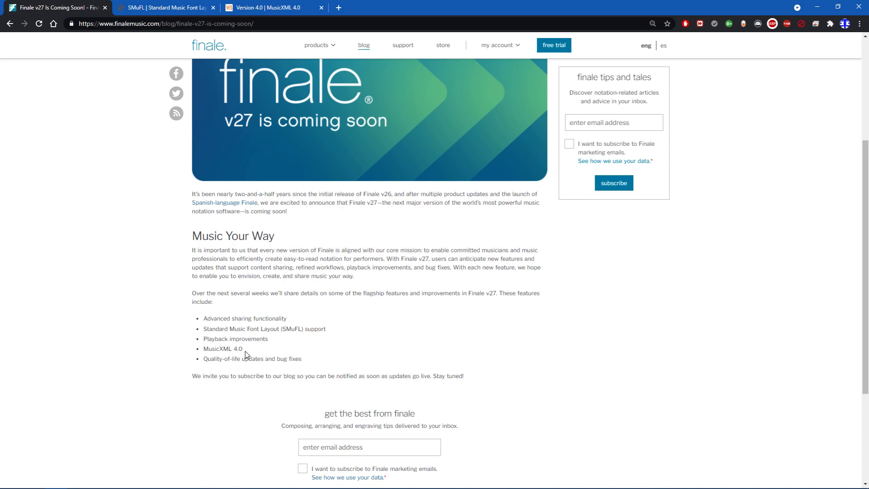
pyautogui.doubleClick(223, 347)
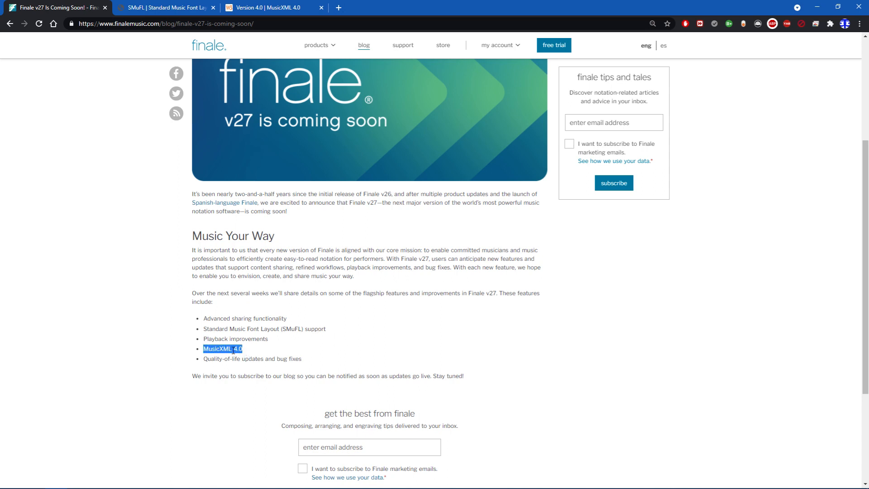
pyautogui.click(246, 353)
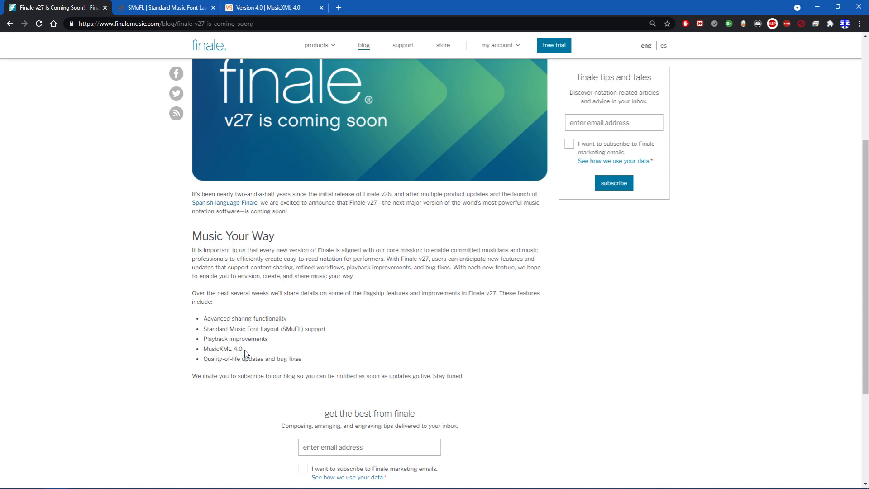
pyautogui.moveTo(246, 350)
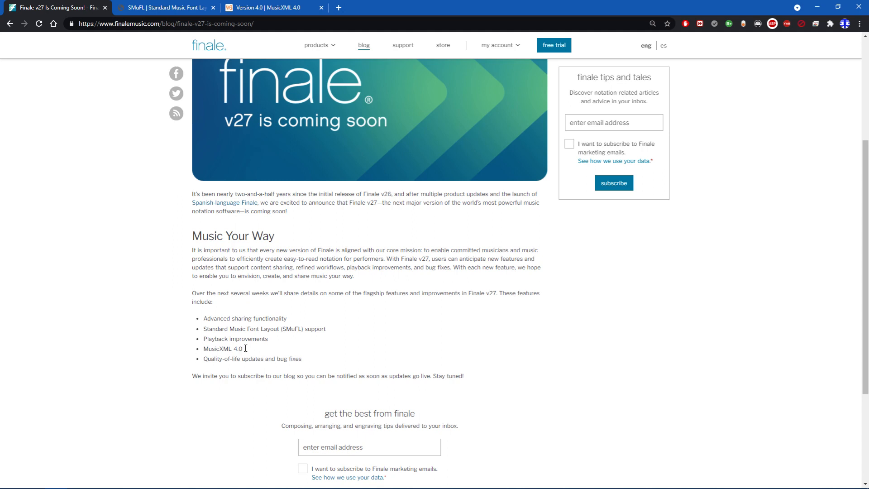
pyautogui.moveTo(237, 370)
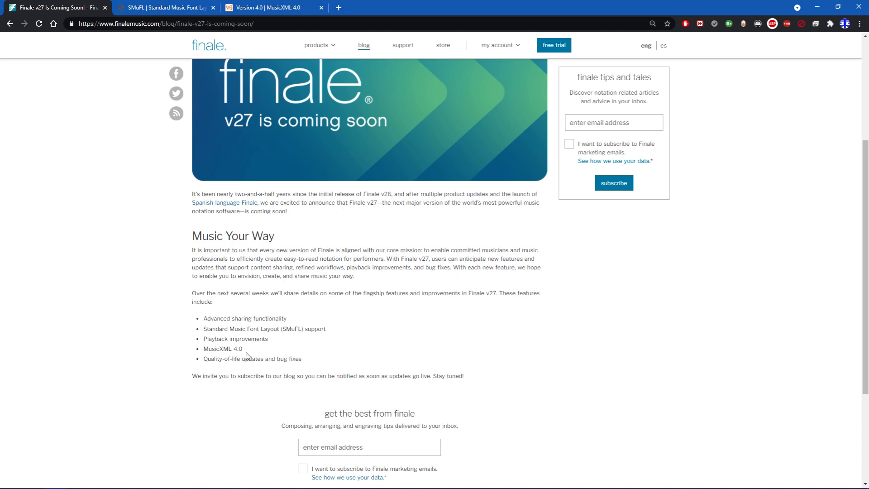
pyautogui.doubleClick(223, 349)
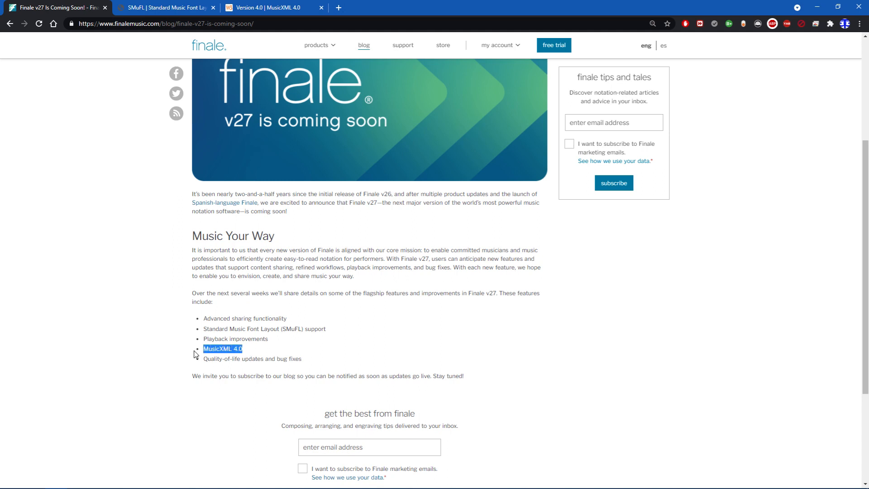
pyautogui.moveTo(248, 352)
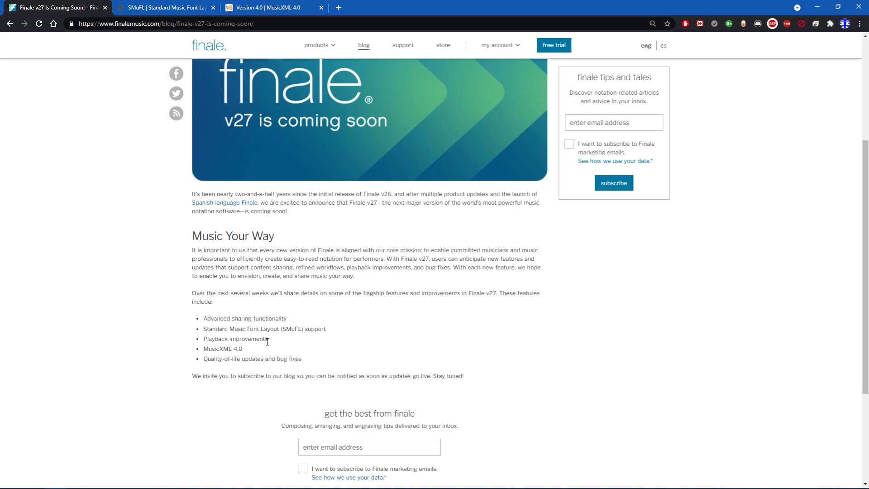
pyautogui.moveTo(246, 354)
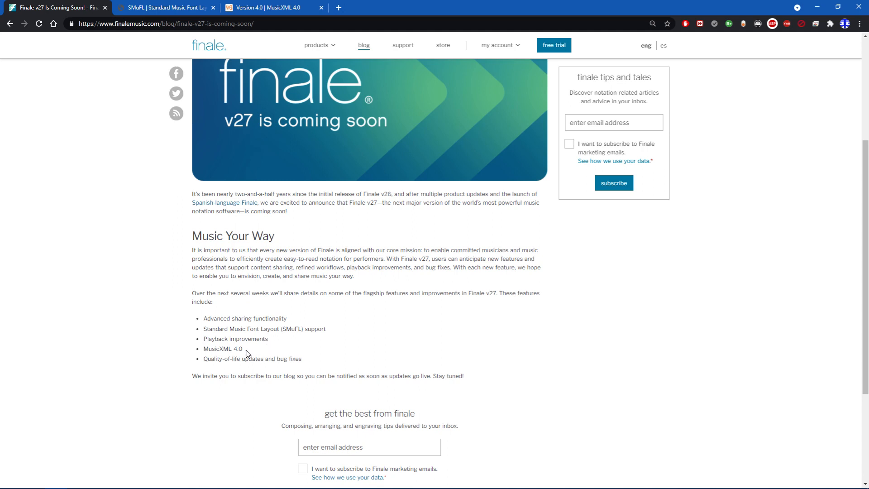
pyautogui.moveTo(260, 340)
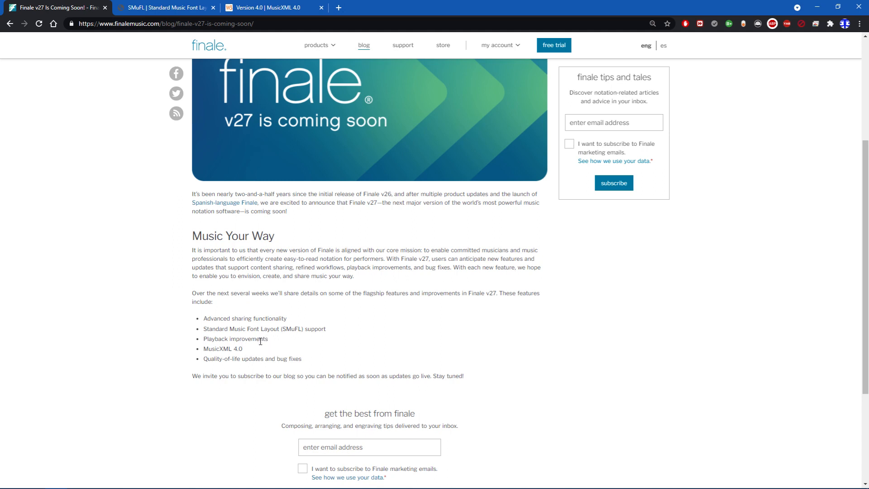
pyautogui.moveTo(266, 339)
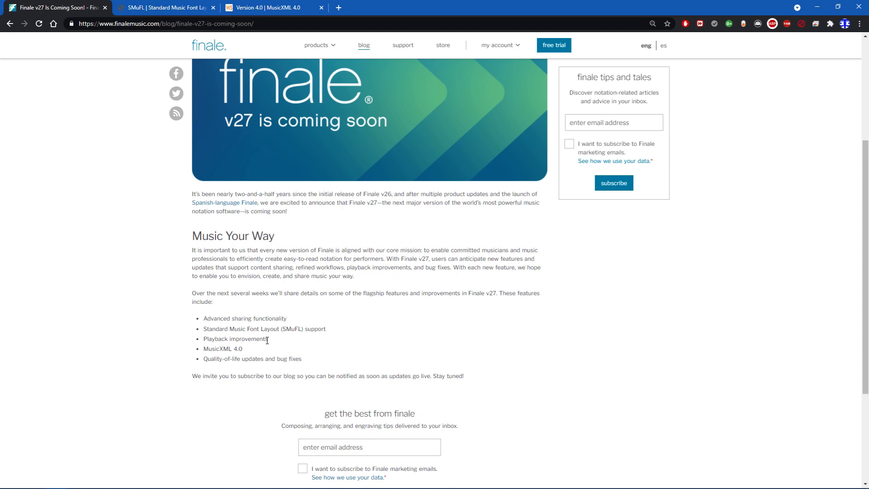
pyautogui.moveTo(246, 354)
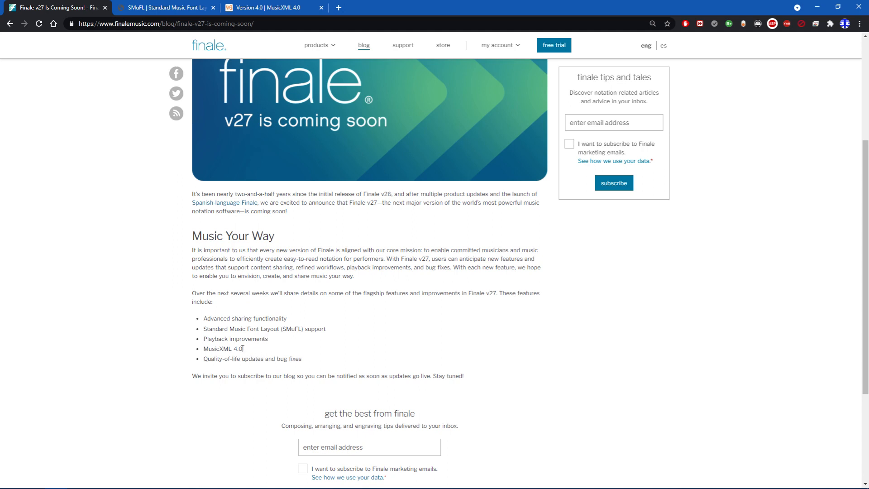
pyautogui.moveTo(263, 338)
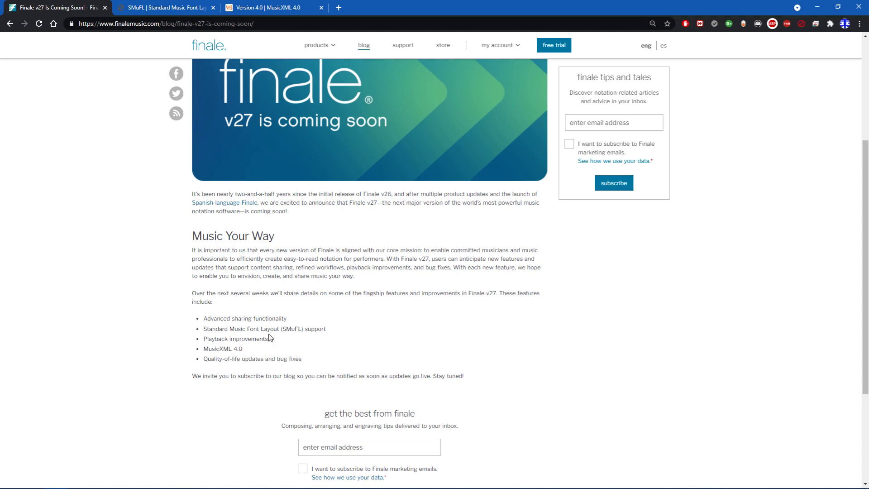
pyautogui.moveTo(287, 328)
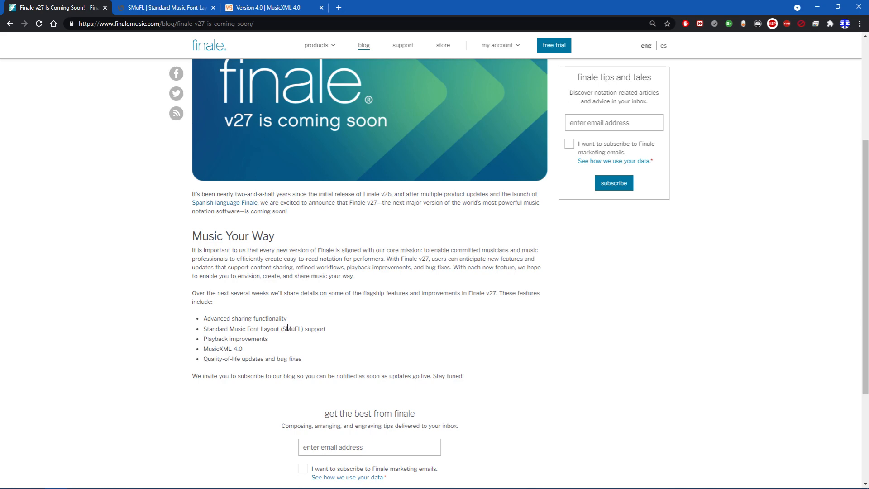
pyautogui.moveTo(186, 100)
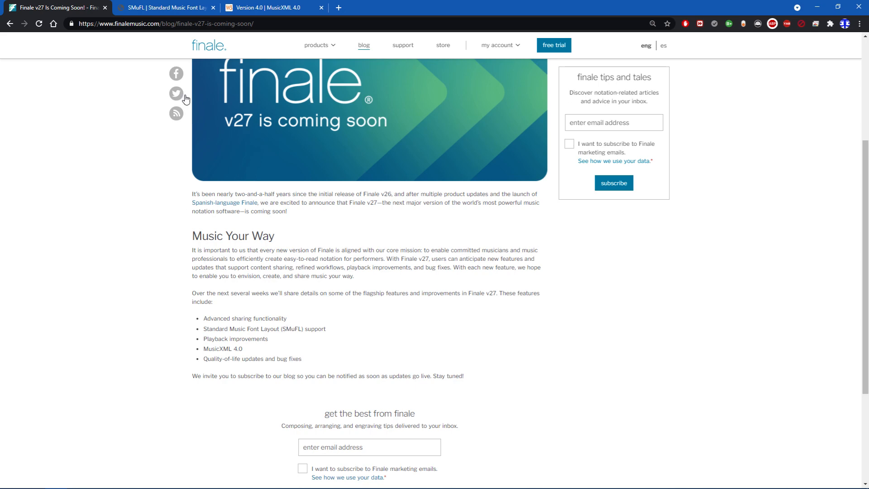
# Switch to the MusicXML 4.0 version history page and scroll through its New Elements list
pyautogui.click(272, 7)
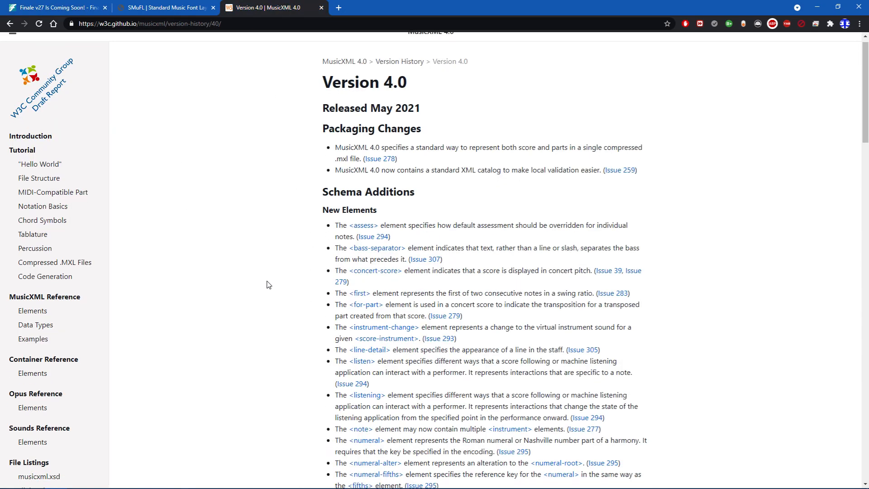
pyautogui.scroll(-3)
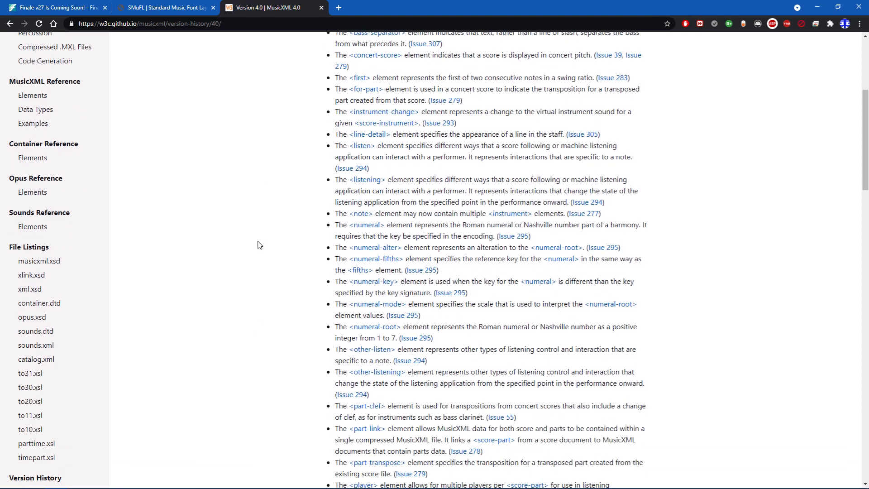
pyautogui.scroll(3)
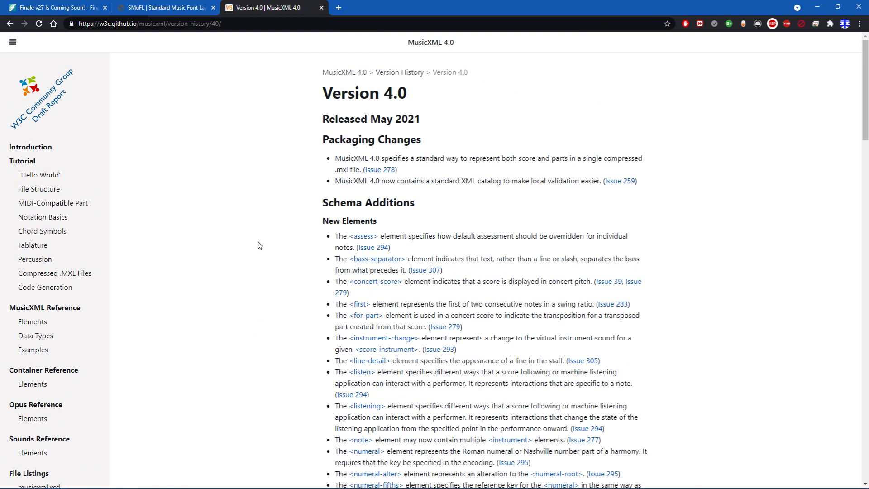
pyautogui.scroll(-3)
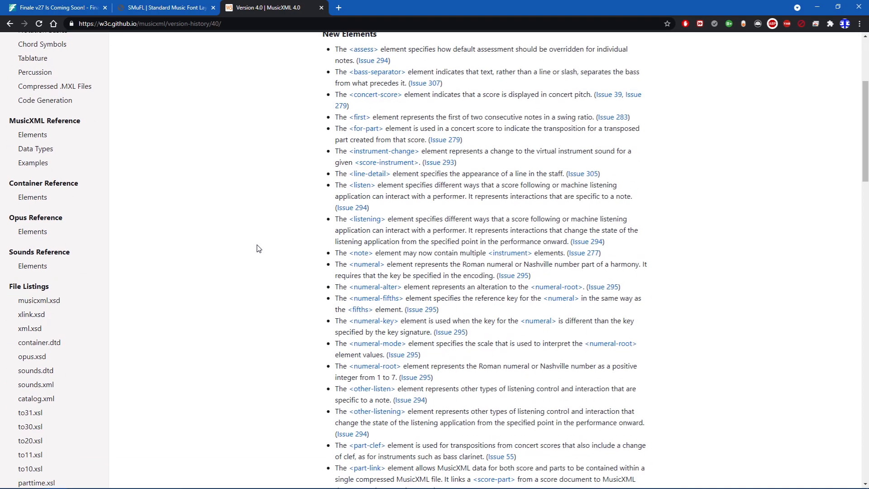
pyautogui.scroll(-3)
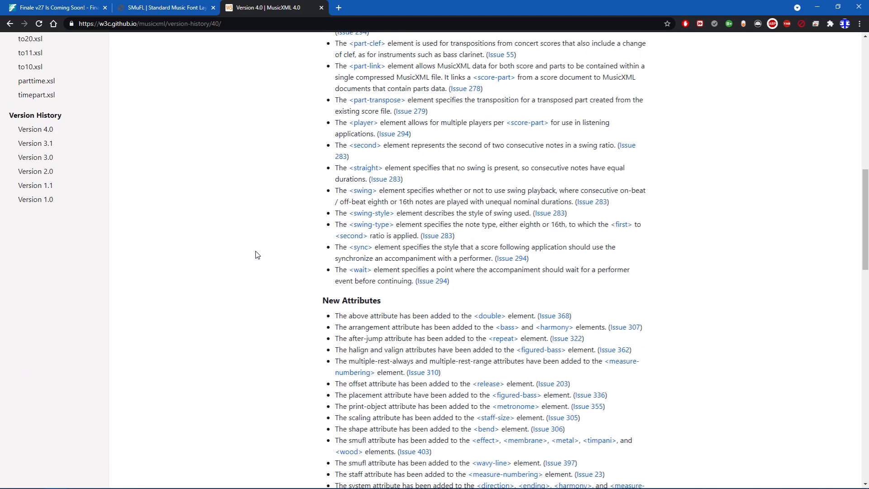
pyautogui.scroll(-3)
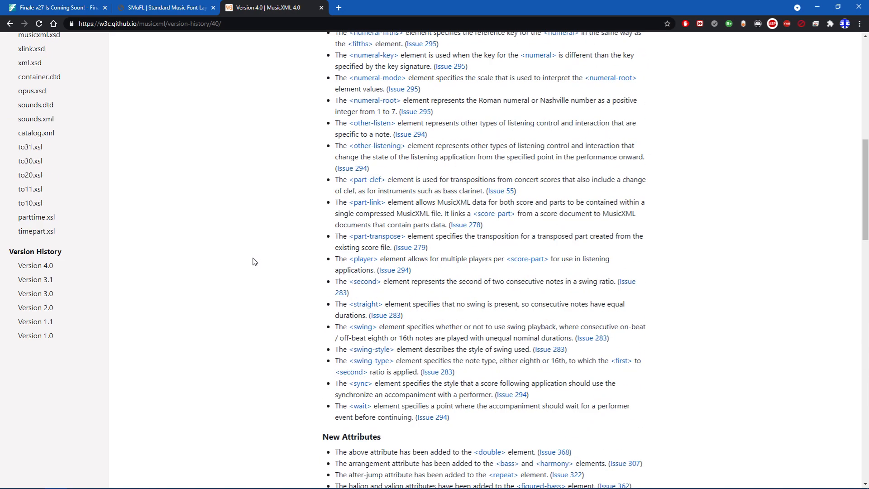
pyautogui.moveTo(35, 308)
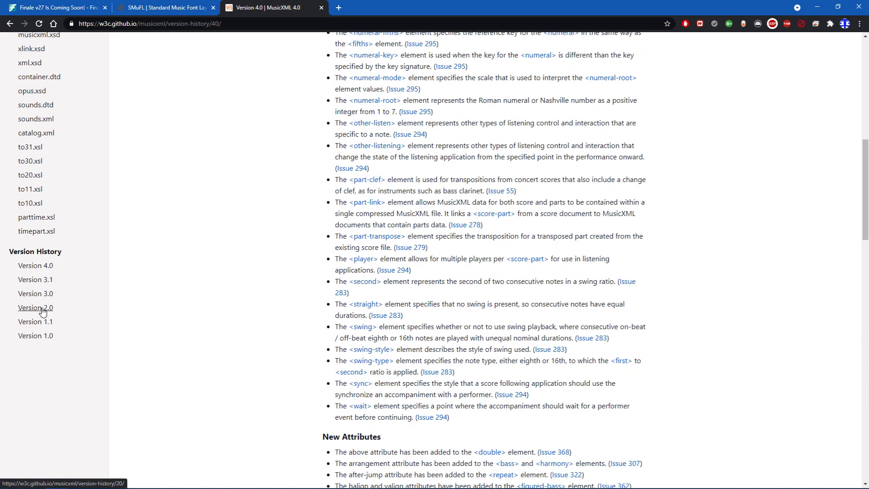
pyautogui.moveTo(47, 329)
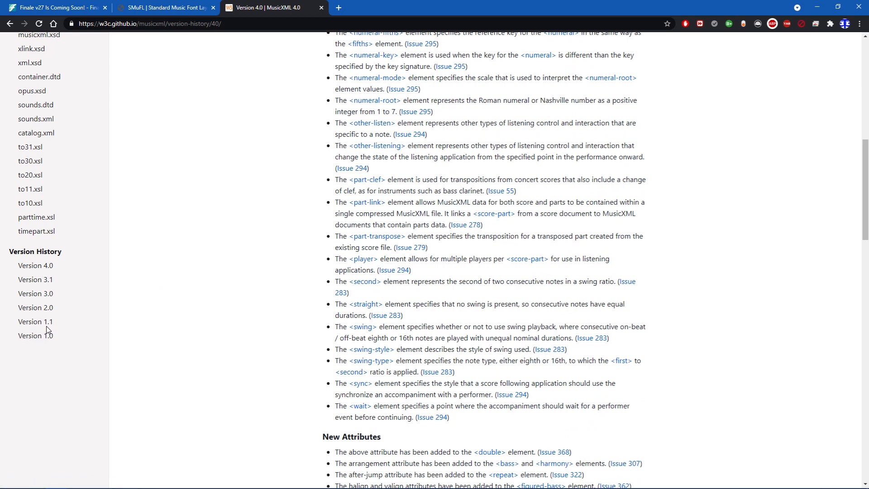
pyautogui.click(36, 321)
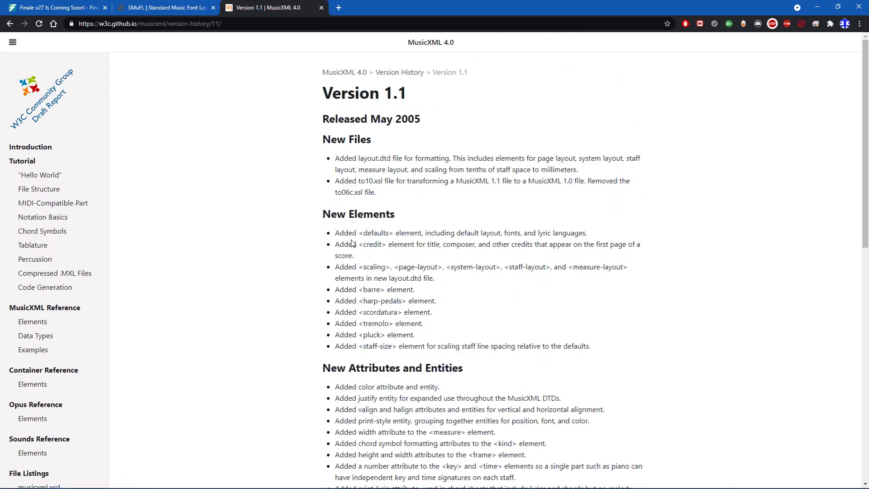
pyautogui.scroll(-3)
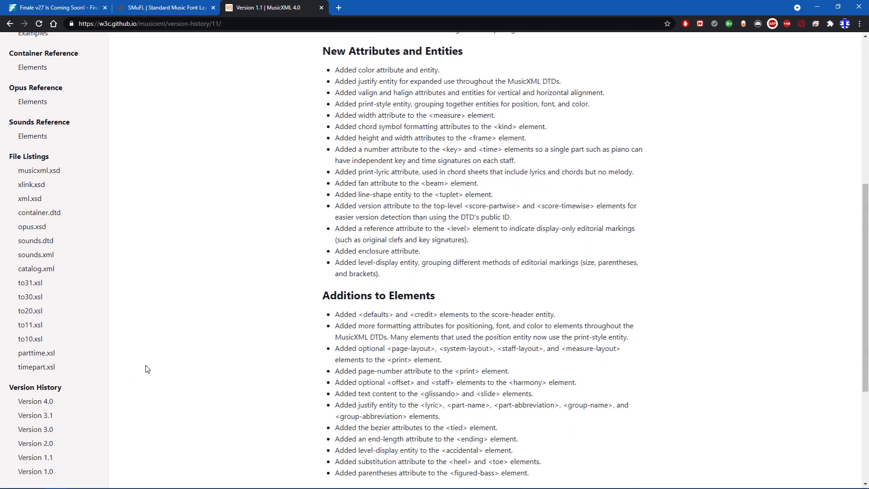
pyautogui.scroll(3)
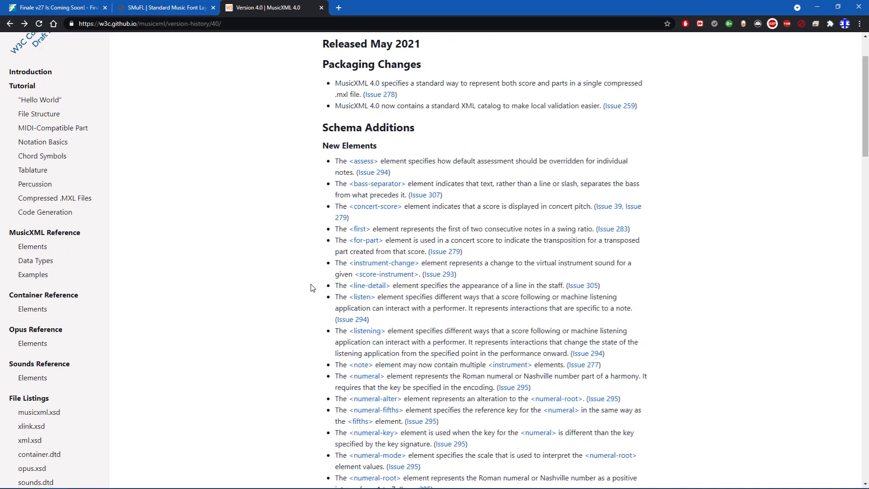
pyautogui.click(56, 8)
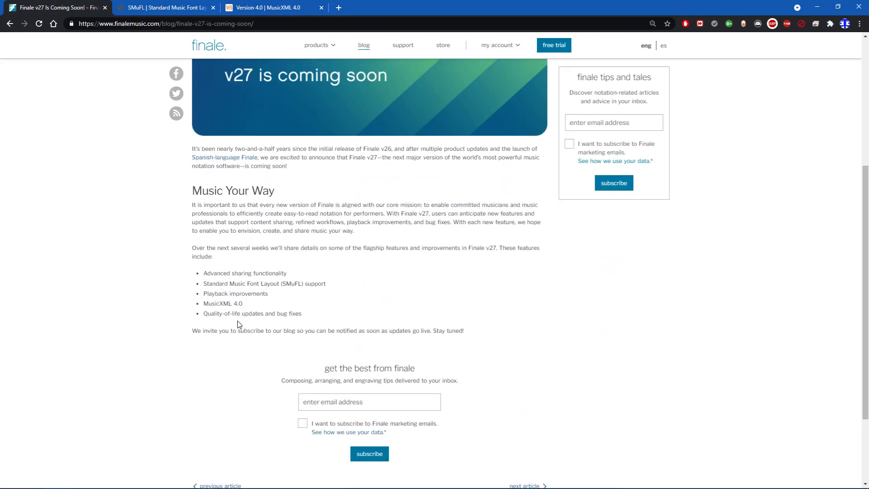
pyautogui.moveTo(312, 328)
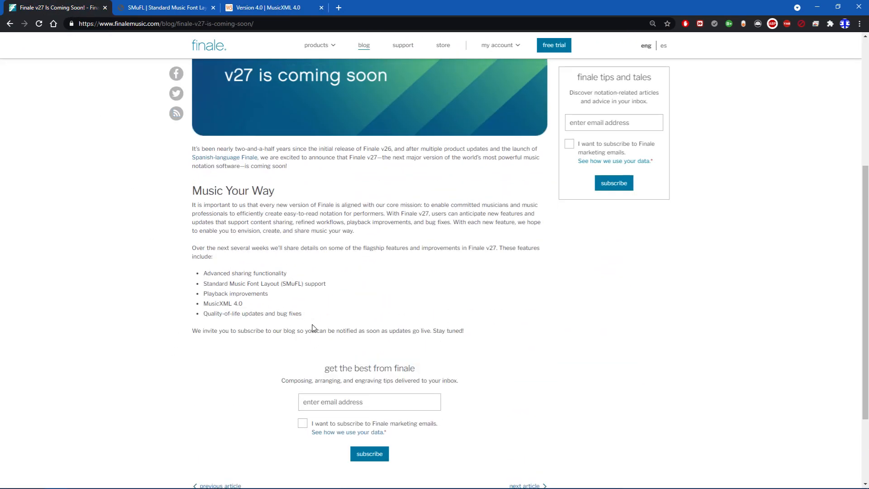
pyautogui.moveTo(350, 294)
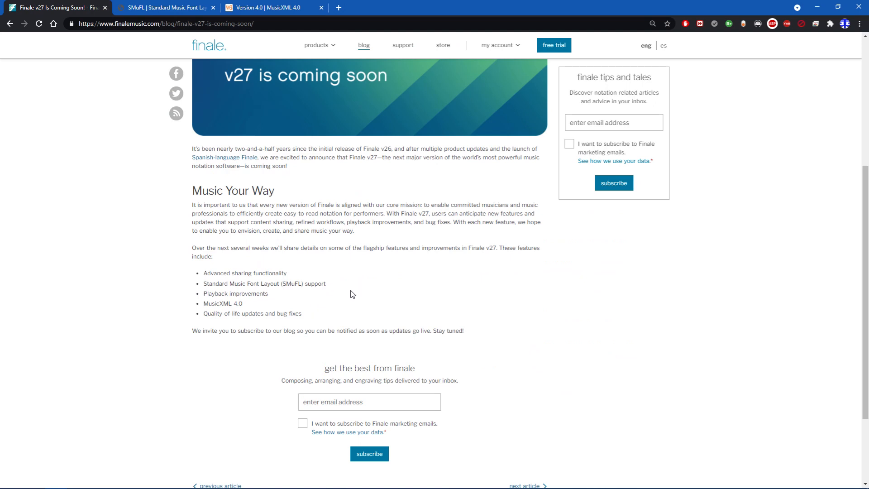
pyautogui.moveTo(359, 293)
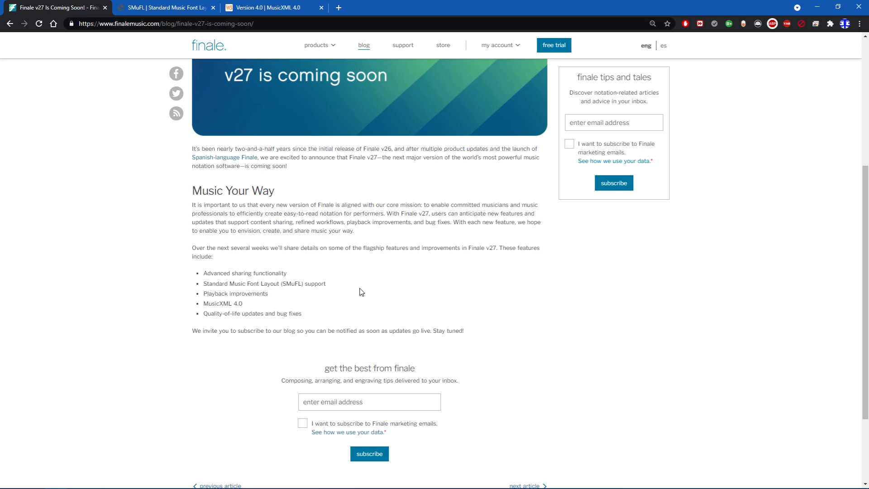
pyautogui.moveTo(454, 280)
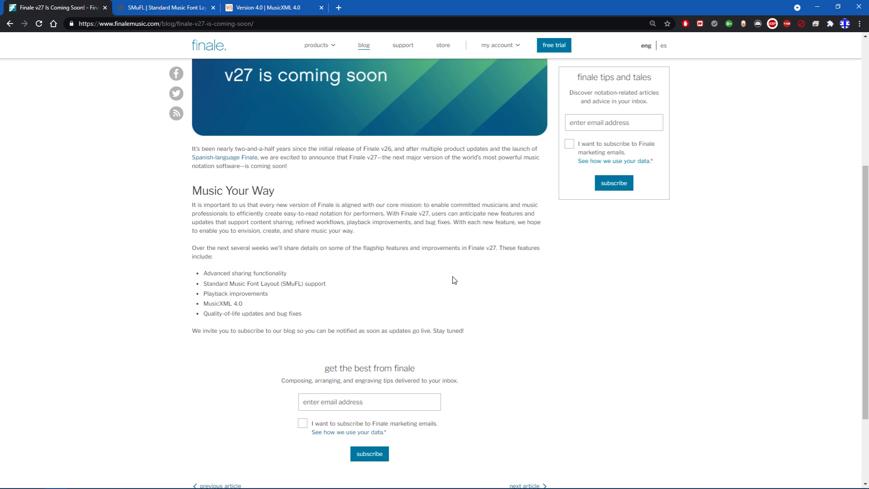
pyautogui.moveTo(410, 291)
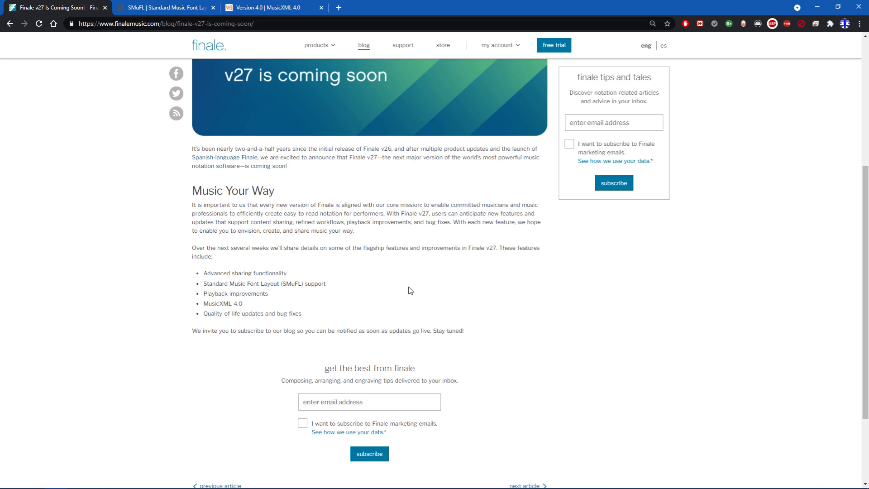
pyautogui.moveTo(421, 311)
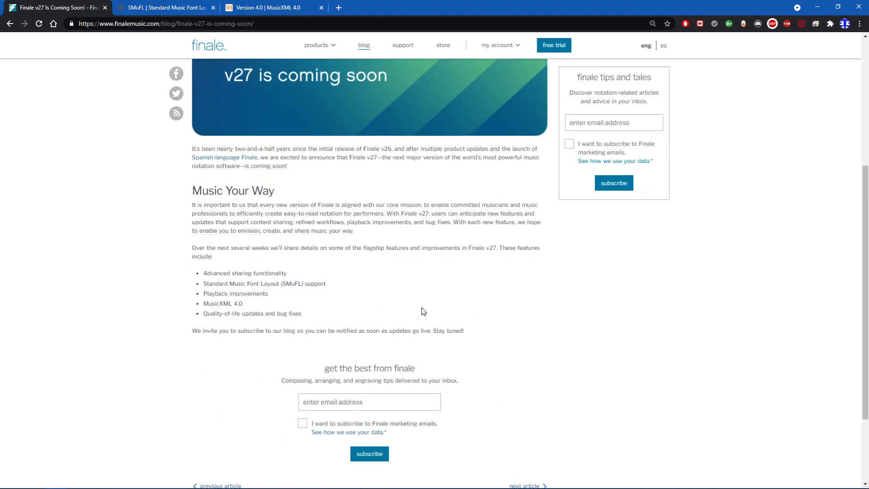
pyautogui.moveTo(342, 314)
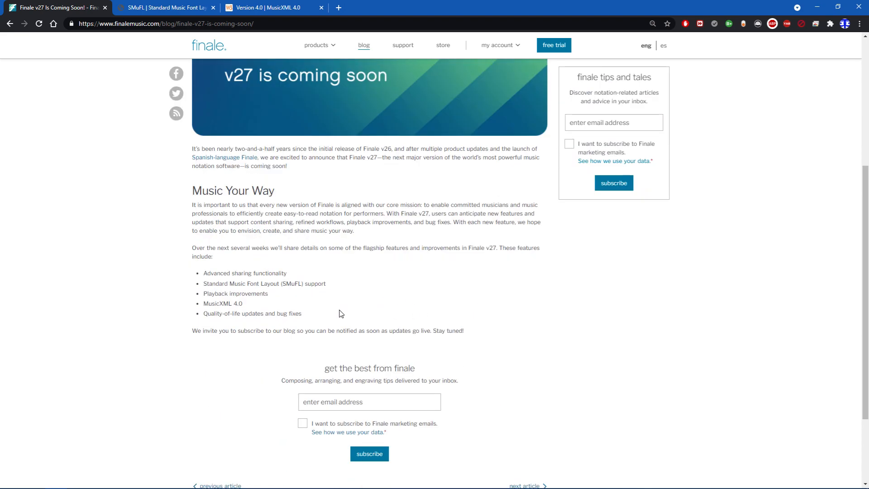
pyautogui.moveTo(307, 315)
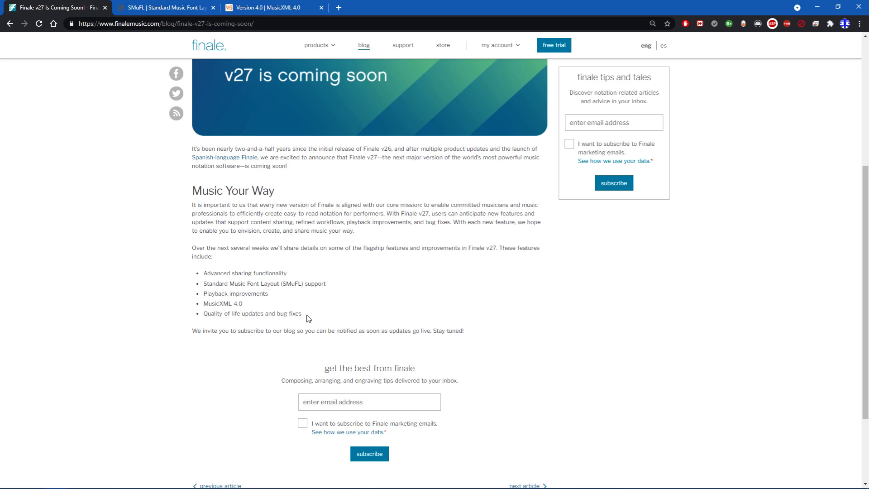
pyautogui.moveTo(328, 317)
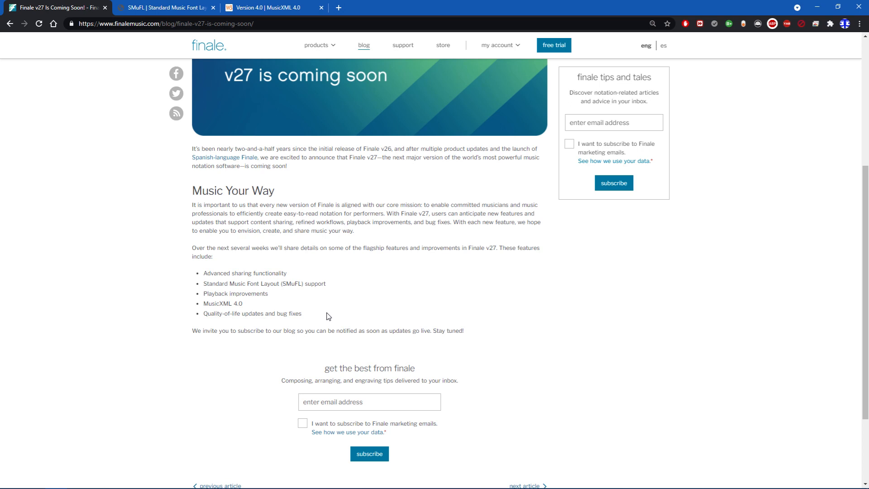
pyautogui.scroll(3)
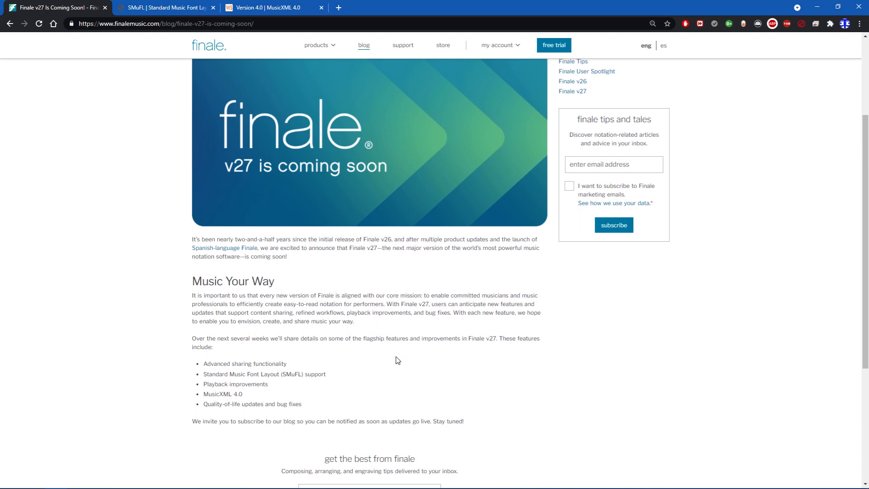
pyautogui.moveTo(429, 370)
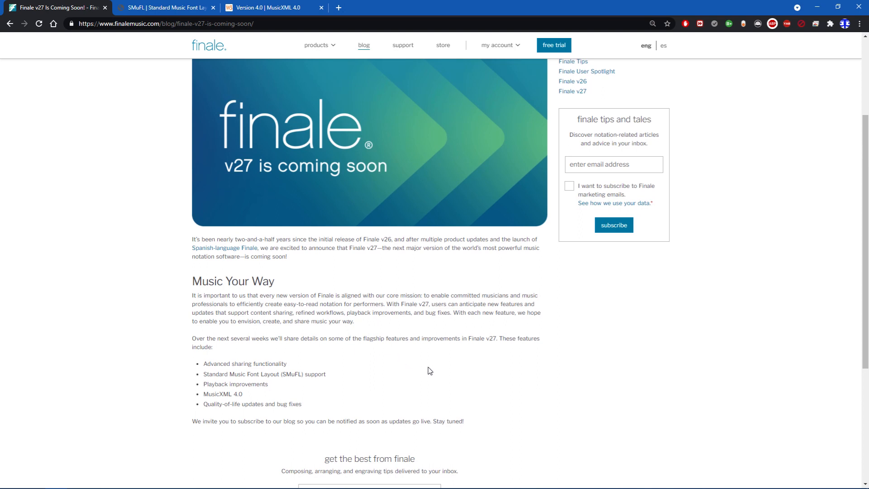
pyautogui.moveTo(468, 379)
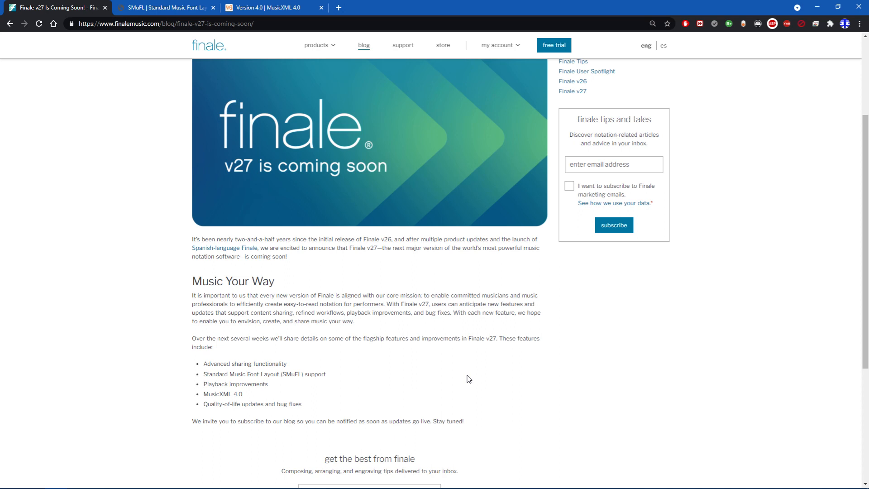
pyautogui.moveTo(302, 411)
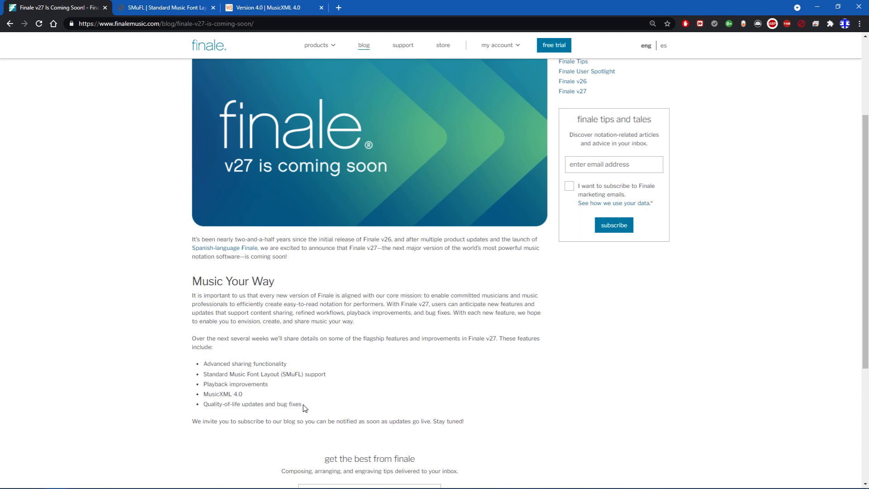
pyautogui.moveTo(273, 395)
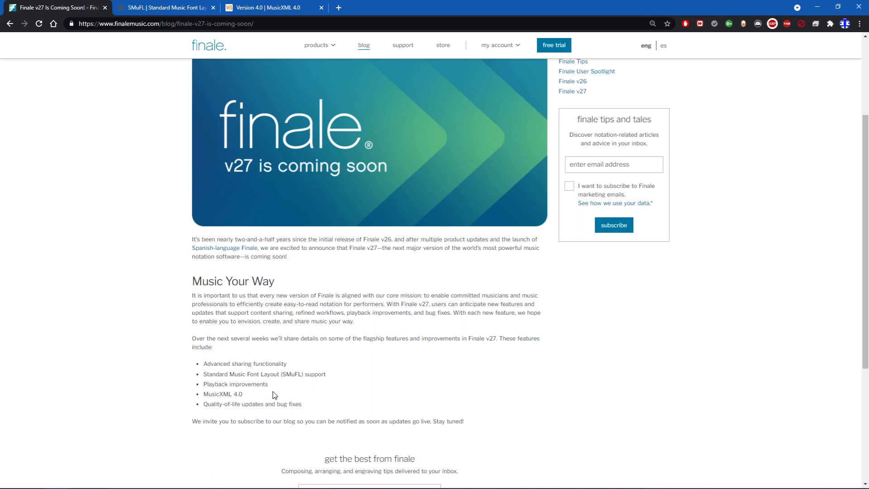
pyautogui.moveTo(313, 409)
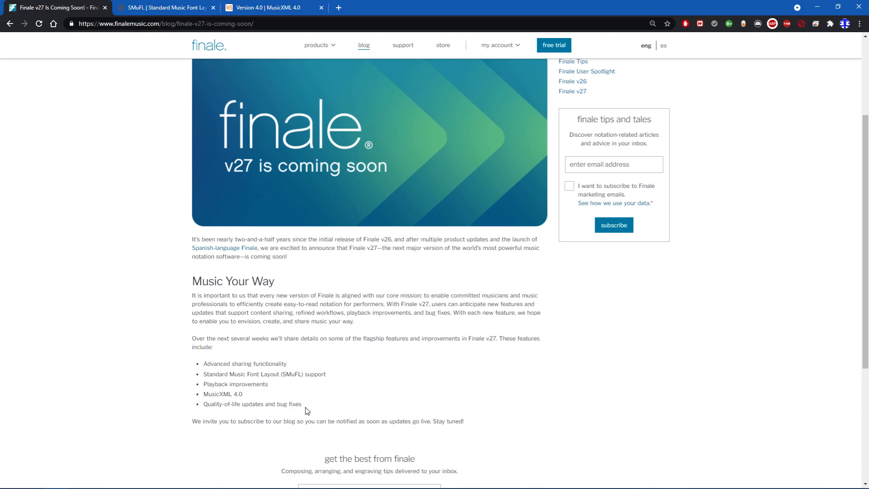
pyautogui.moveTo(198, 370)
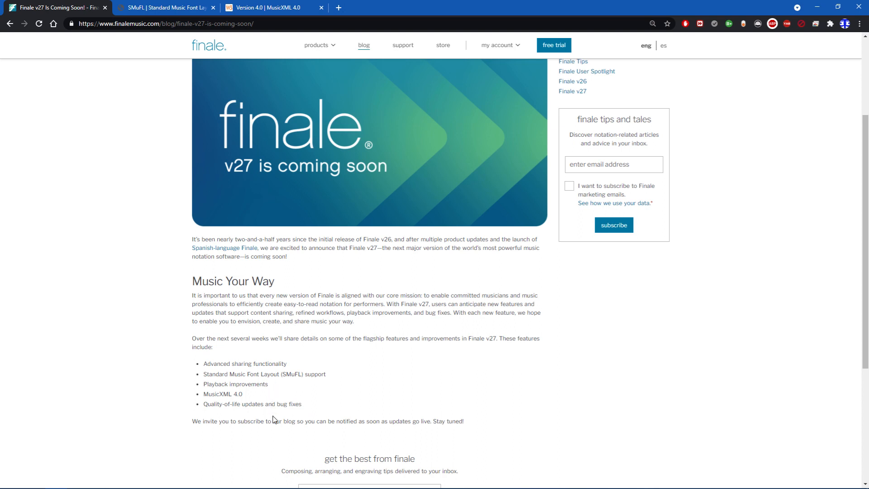
pyautogui.moveTo(318, 417)
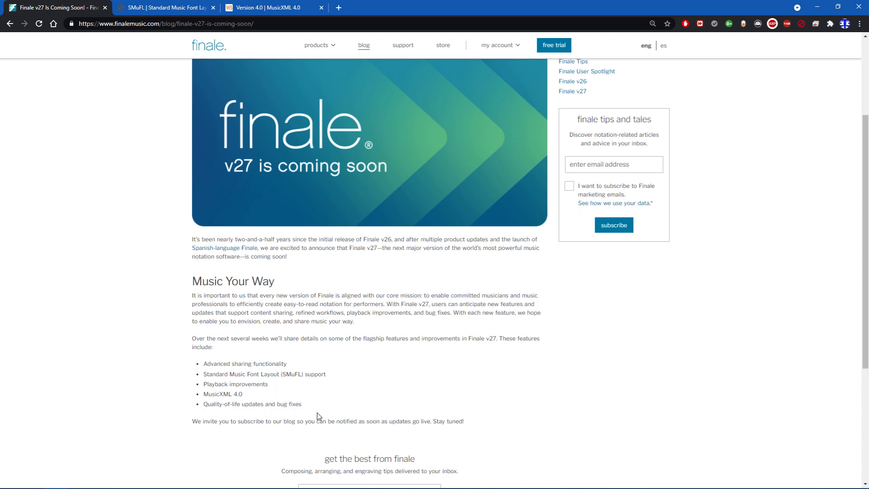
pyautogui.moveTo(355, 386)
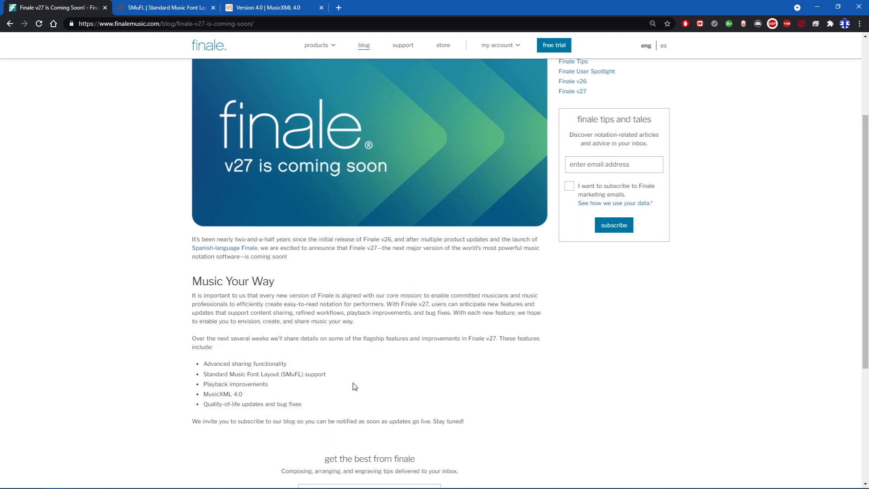
pyautogui.moveTo(365, 379)
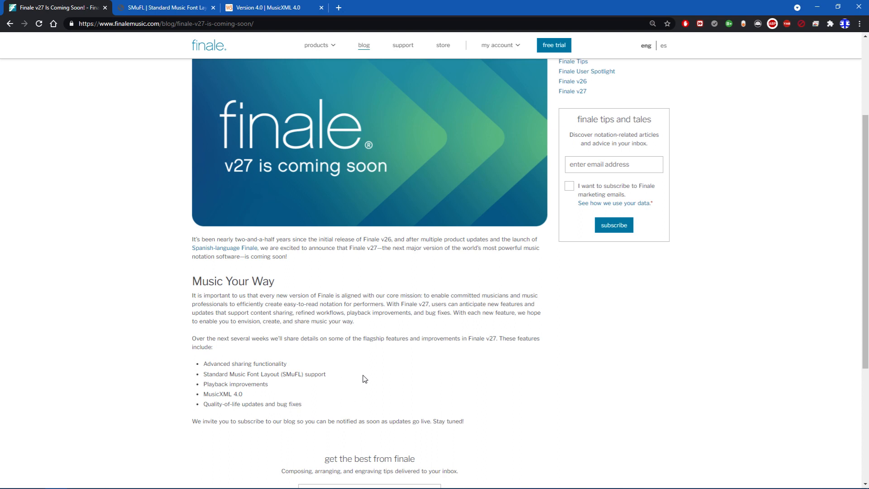
pyautogui.moveTo(311, 409)
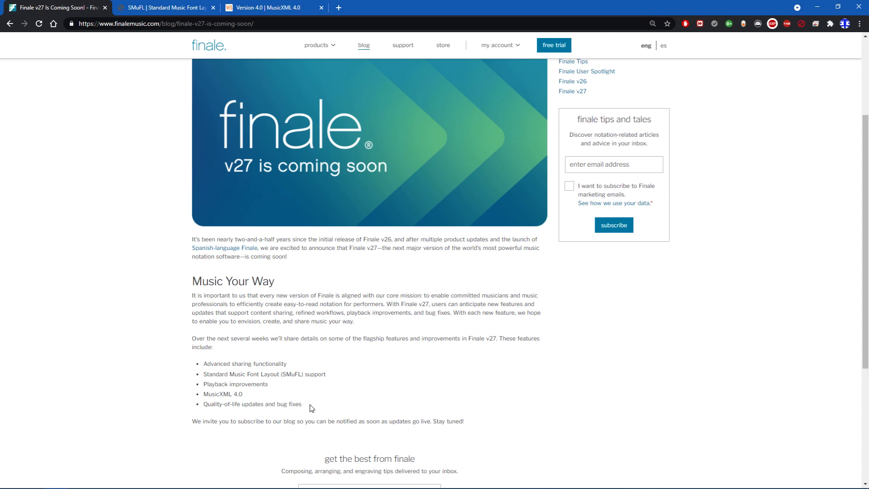
# Scroll back to the top of the post showing its title, date and announcement banner
pyautogui.scroll(3)
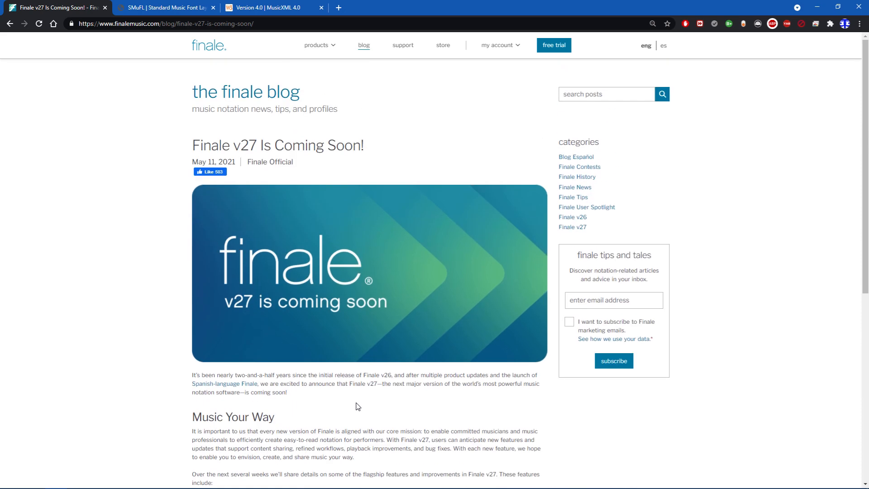
pyautogui.moveTo(238, 348)
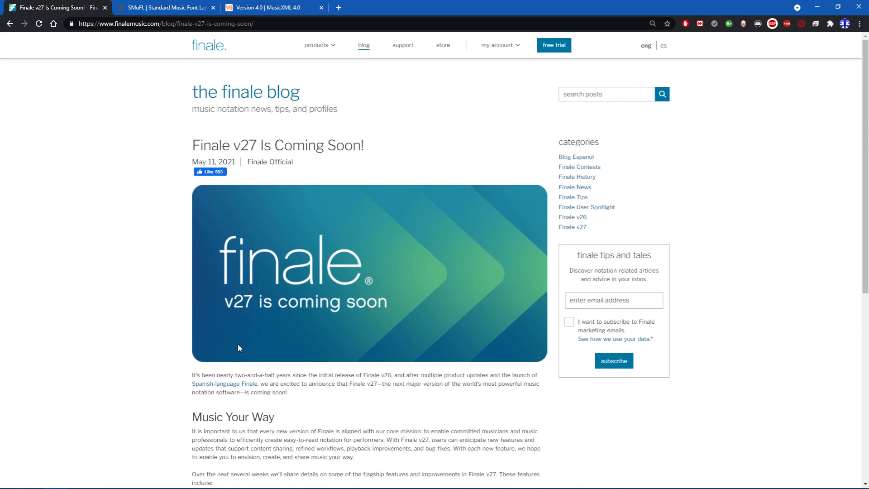
pyautogui.moveTo(395, 397)
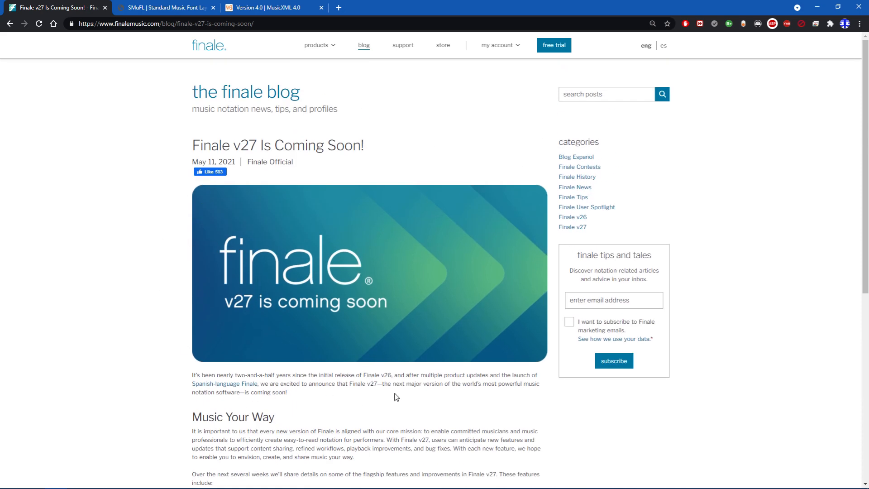
pyautogui.moveTo(409, 382)
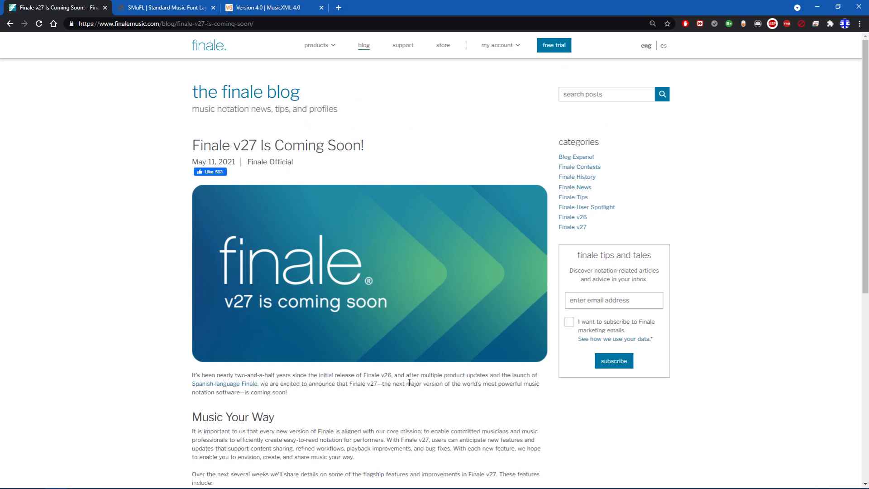
pyautogui.moveTo(455, 406)
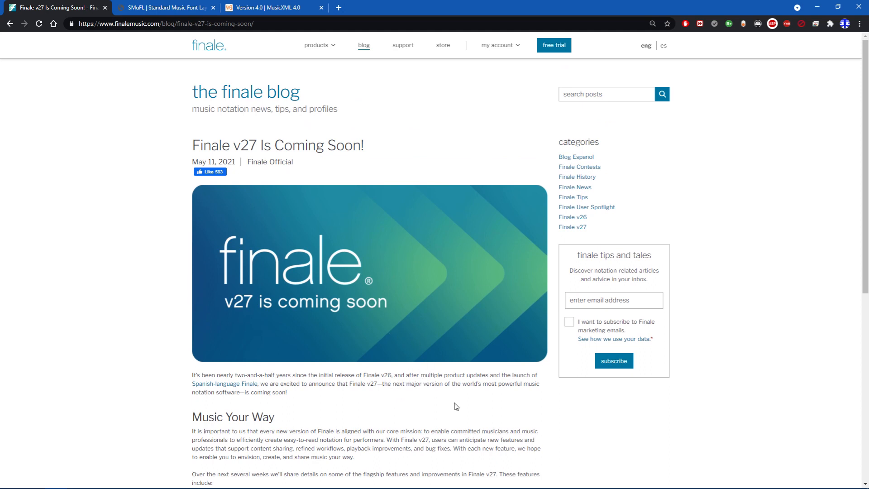
pyautogui.moveTo(472, 408)
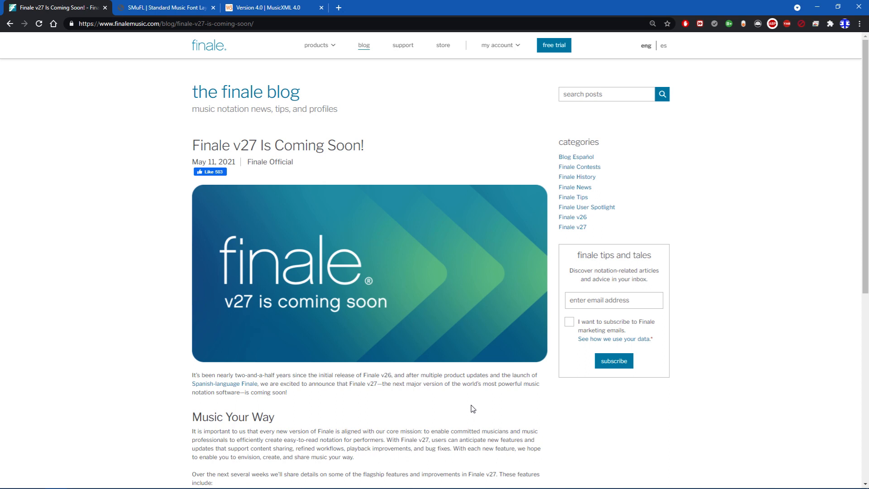
pyautogui.moveTo(366, 337)
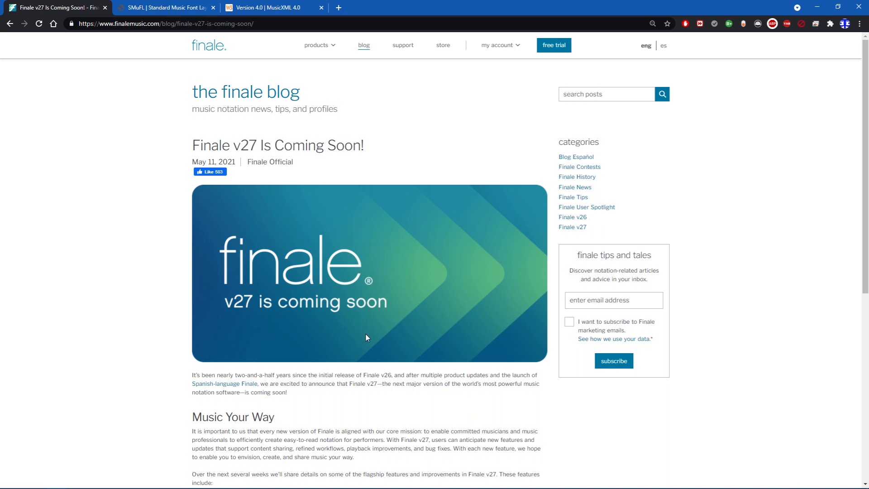
pyautogui.moveTo(436, 399)
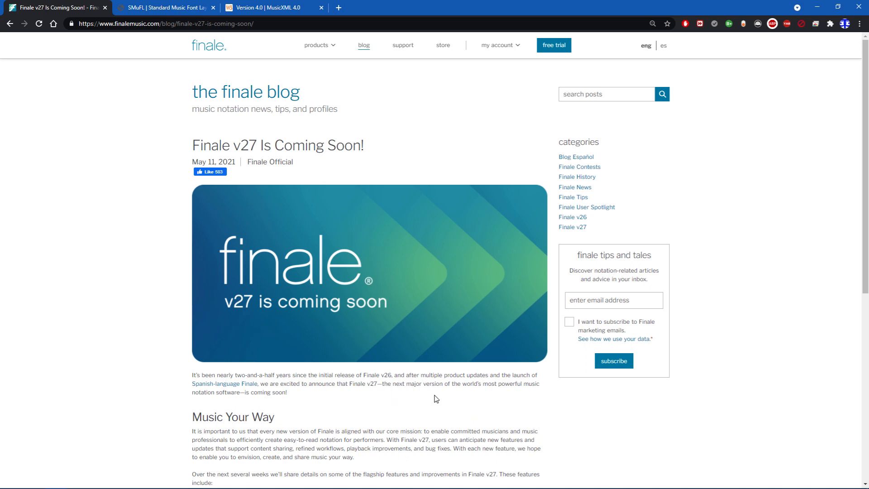
pyautogui.moveTo(434, 405)
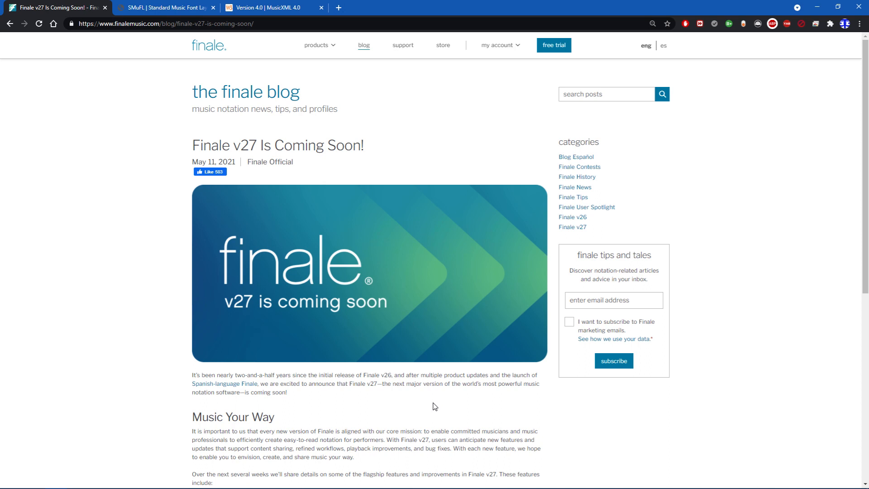
pyautogui.moveTo(208, 338)
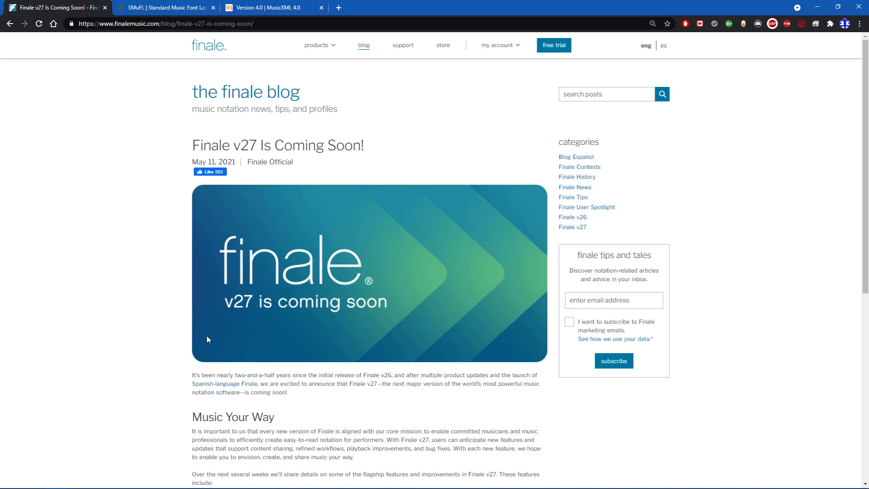
pyautogui.moveTo(415, 316)
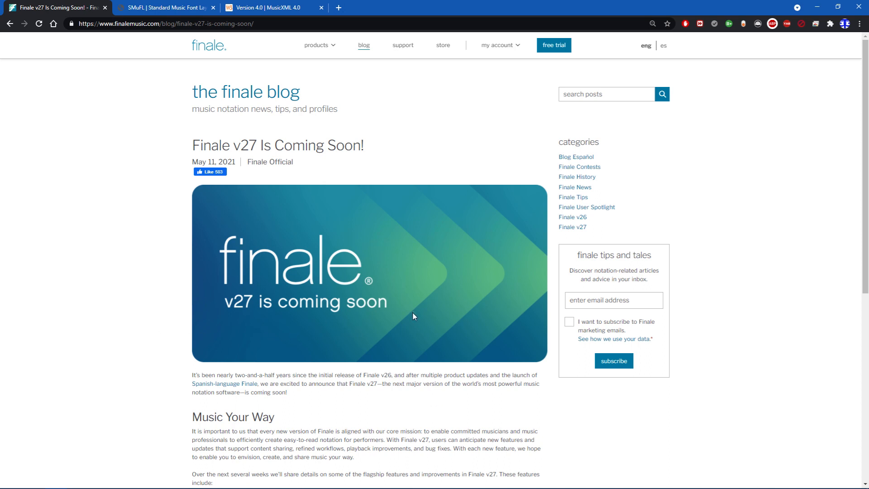
pyautogui.moveTo(159, 331)
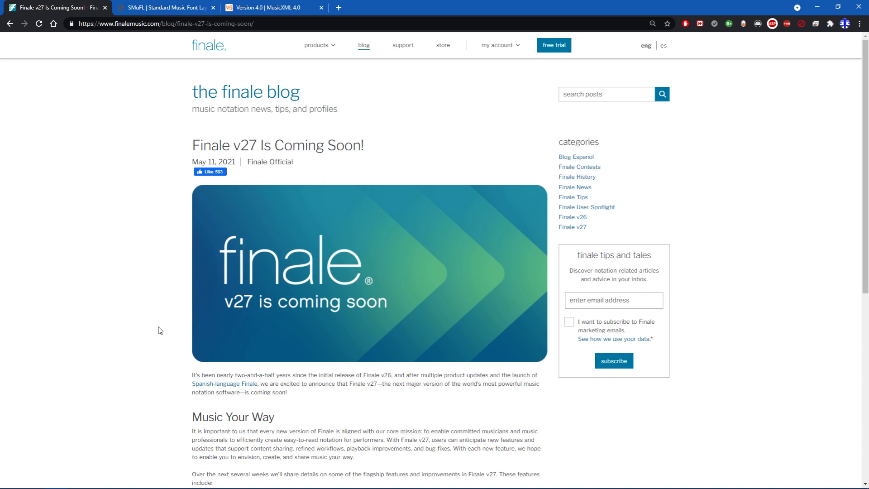
pyautogui.moveTo(311, 345)
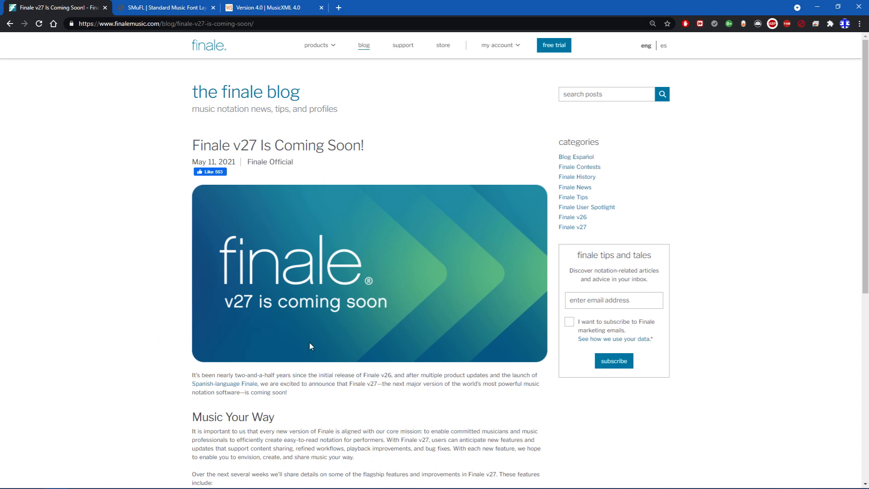
pyautogui.moveTo(147, 327)
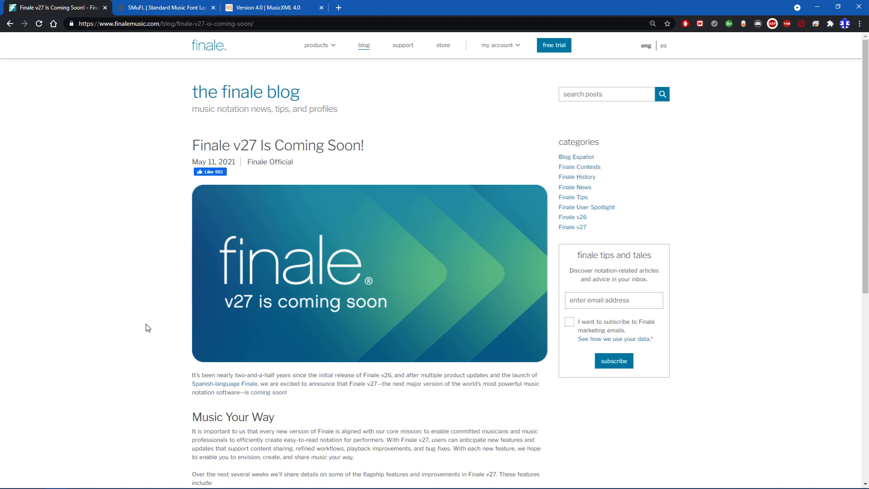
pyautogui.moveTo(120, 337)
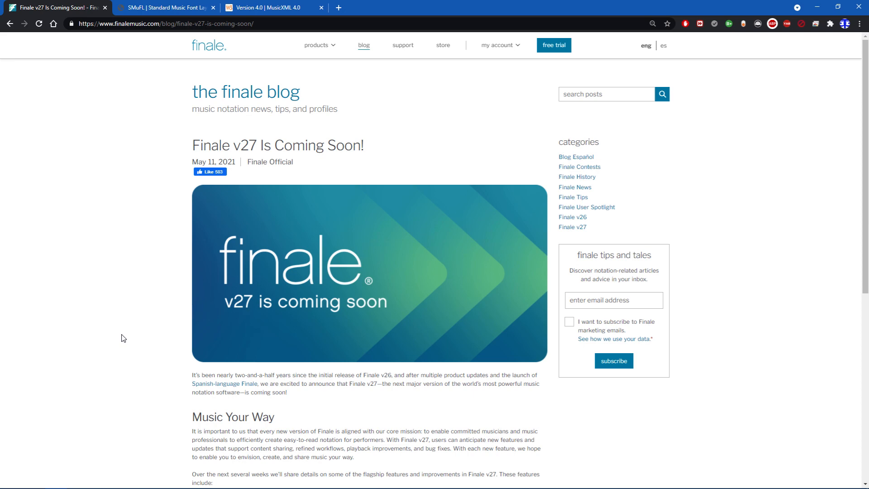
pyautogui.scroll(-3)
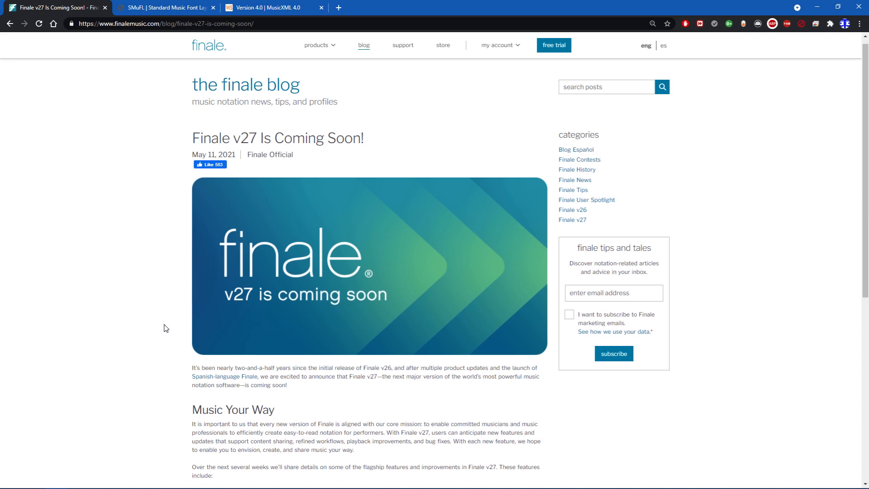
pyautogui.scroll(-3)
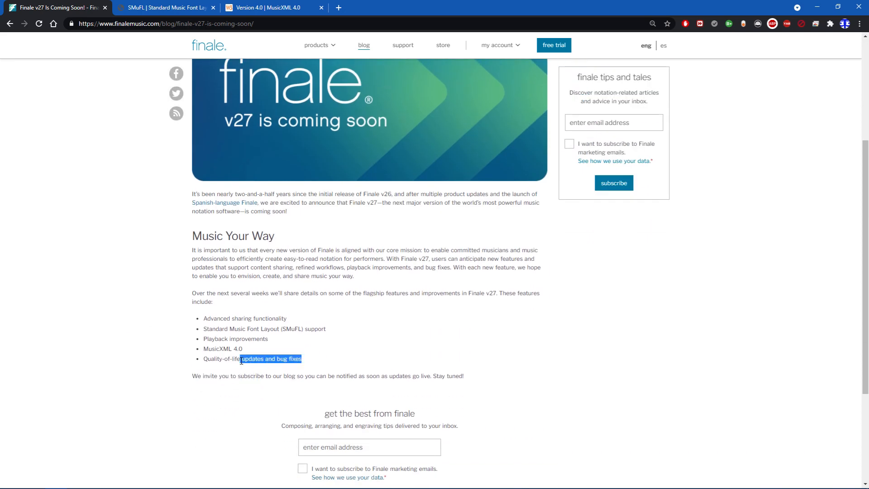
pyautogui.click(307, 369)
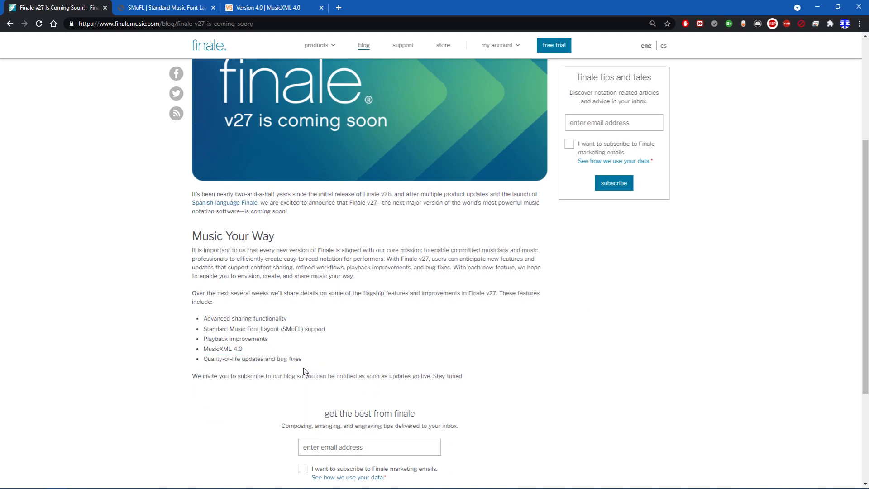
pyautogui.moveTo(304, 379)
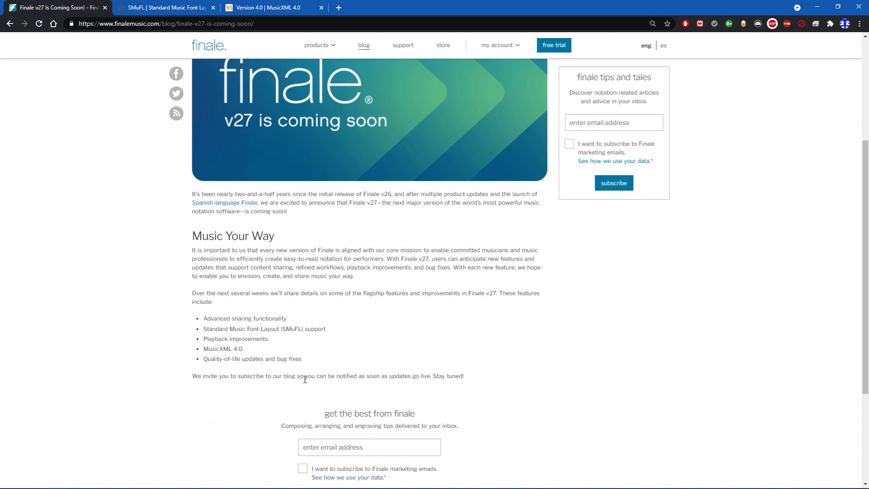
pyautogui.moveTo(460, 235)
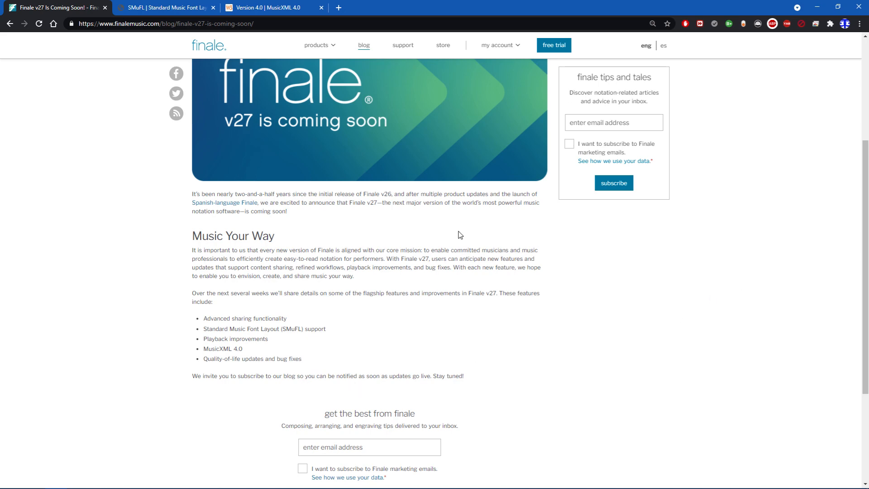
pyautogui.scroll(3)
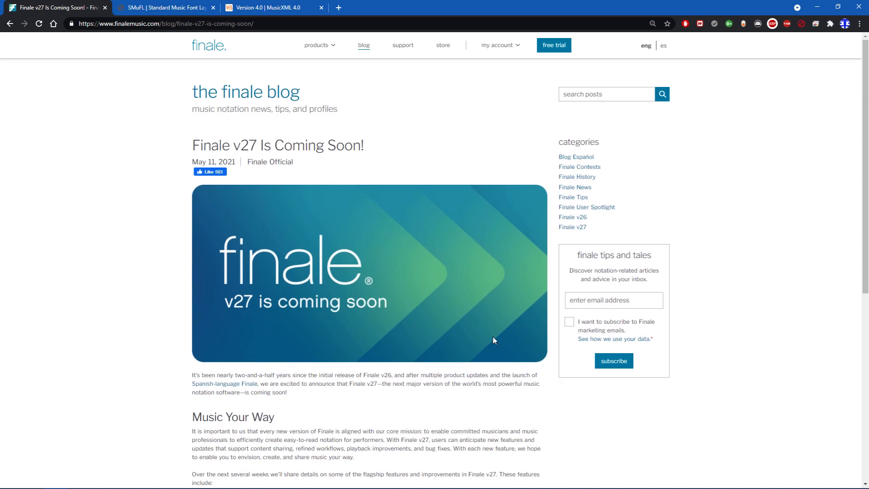
pyautogui.moveTo(501, 345)
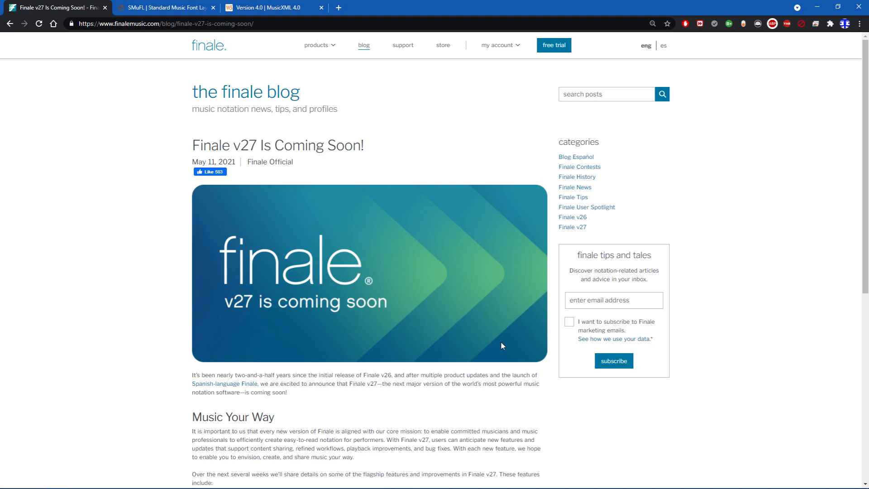